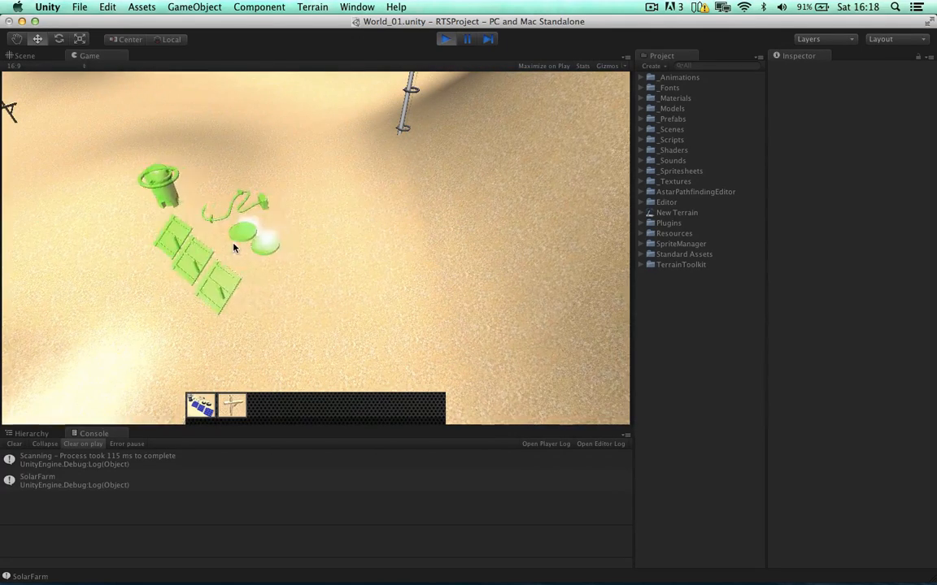
Step: Stop Play mode and name User Layer 13 'Ghost' in the layers manager
{"action": "left_click", "coordinate": [446, 39]}
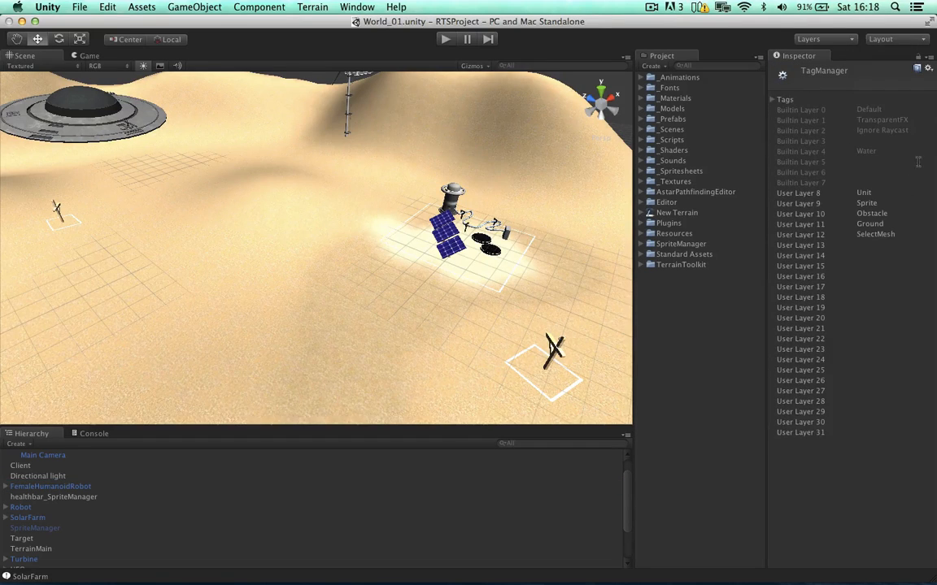
{"action": "left_click", "coordinate": [813, 245]}
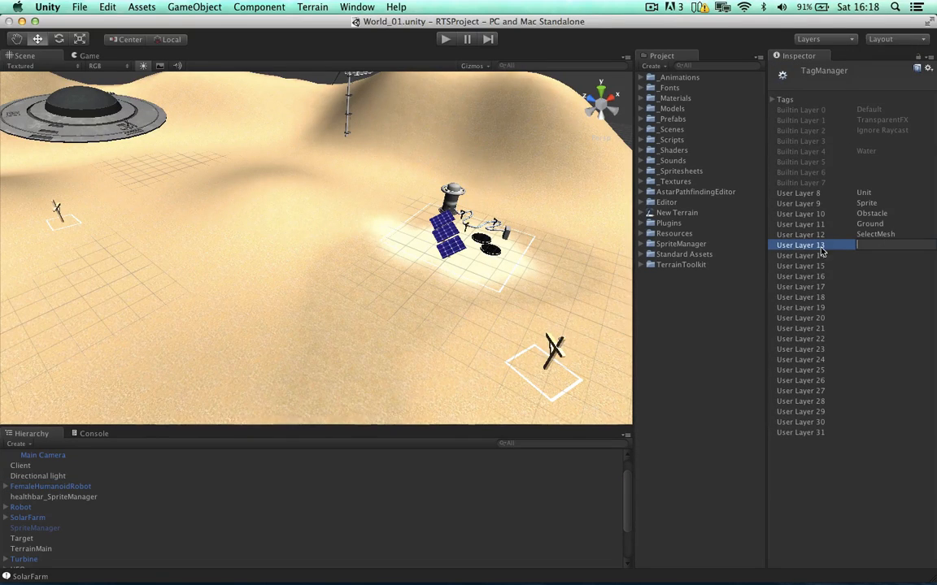
{"action": "type", "text": "Ghost"}
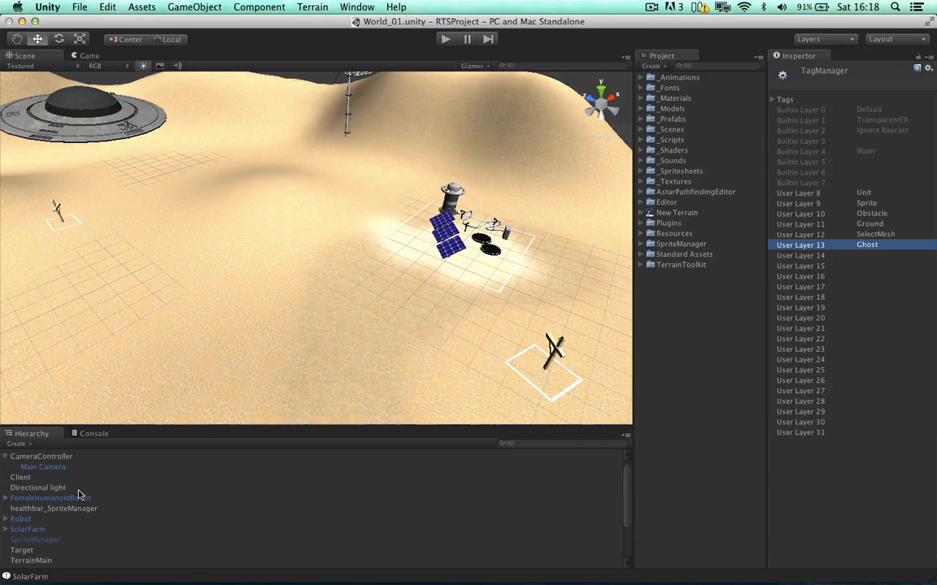
Step: Keep the Ghost layer unticked in the Main Camera's Culling Mask
{"action": "left_click", "coordinate": [42, 466]}
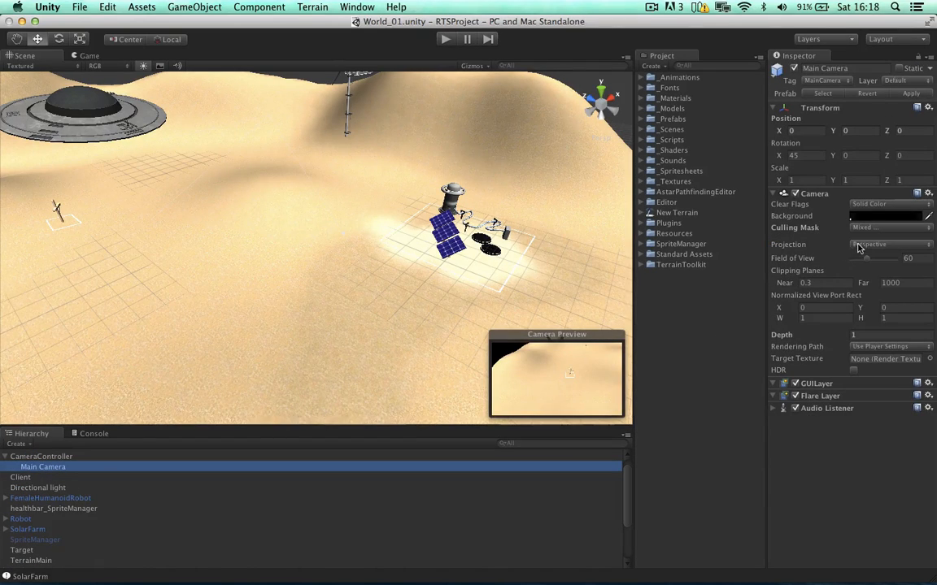
{"action": "left_click", "coordinate": [891, 227]}
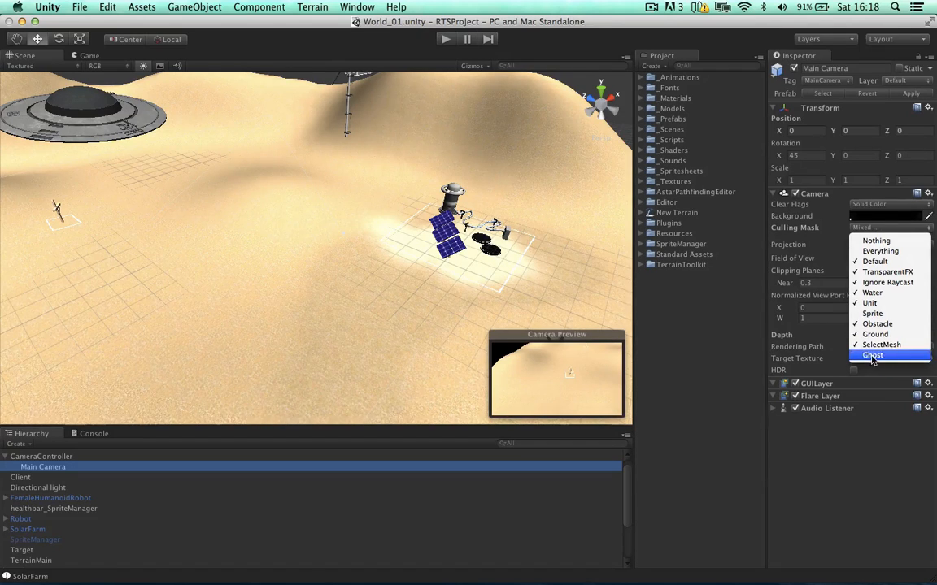
{"action": "left_click", "coordinate": [872, 356]}
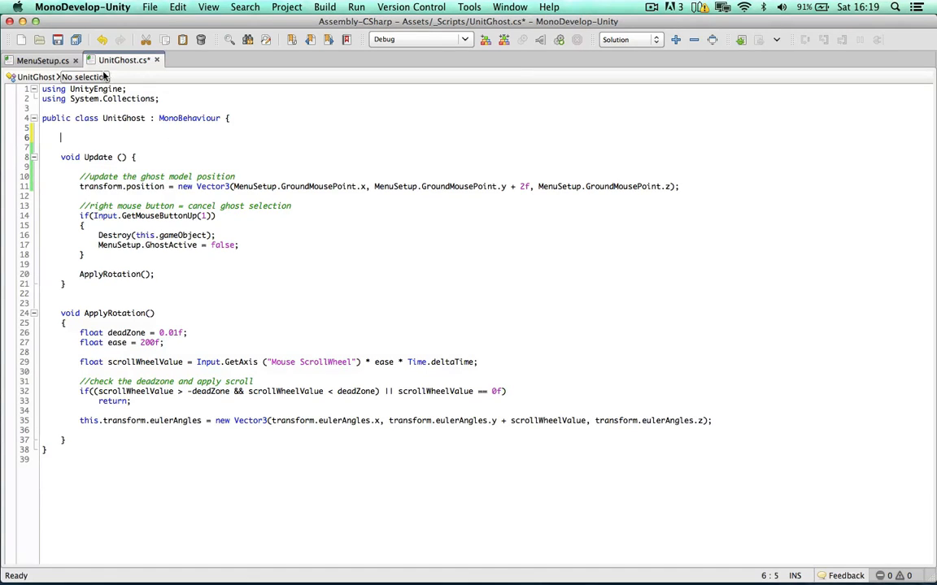
Step: Add a Start method setting gameObject.layer to LayerMask.NameToLayer("Ghost") and save UnitGhost.cs
{"action": "type", "text": "void Start("}
{"action": "type", "text": "}"}
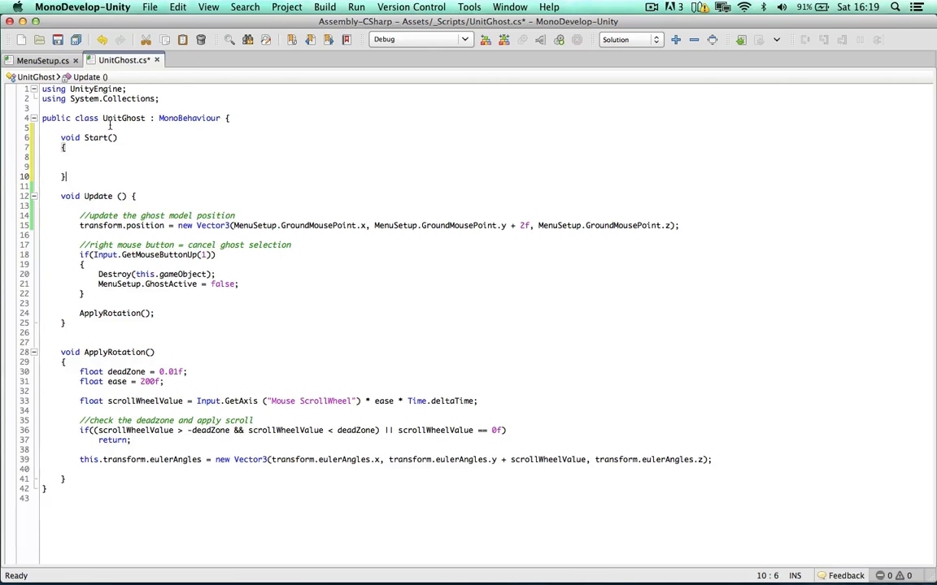
{"action": "type", "text": "this.gameObject"}
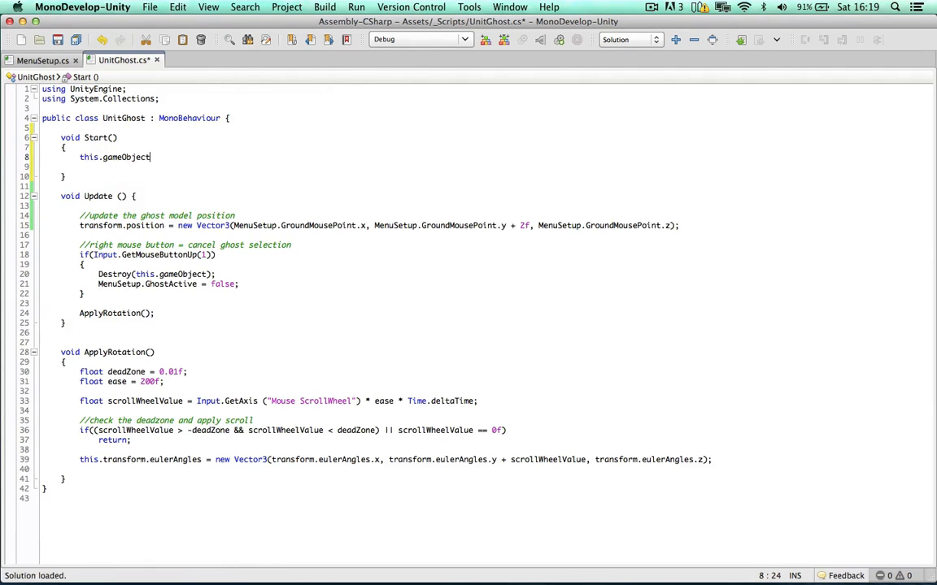
{"action": "type", "text": ".layer ="}
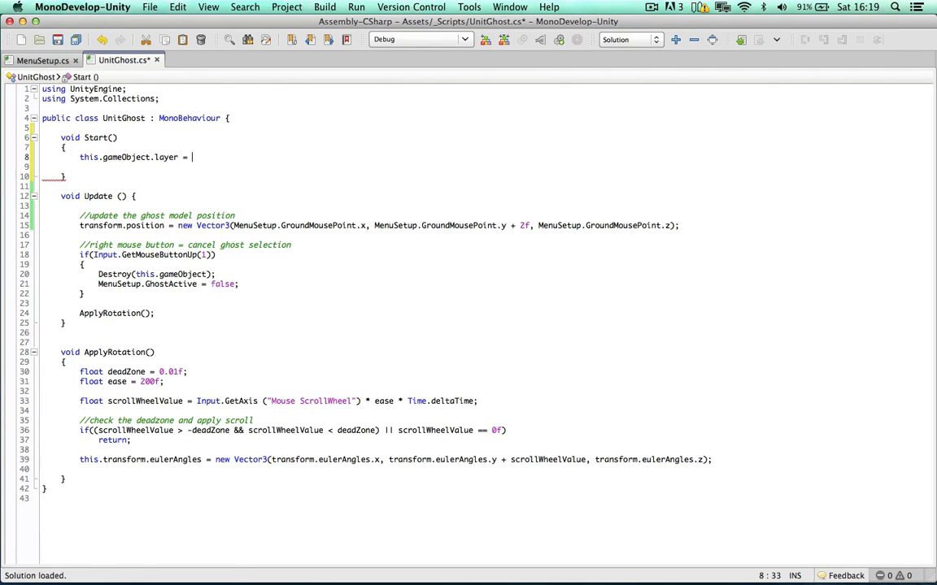
{"action": "type", "text": "LayerMask."}
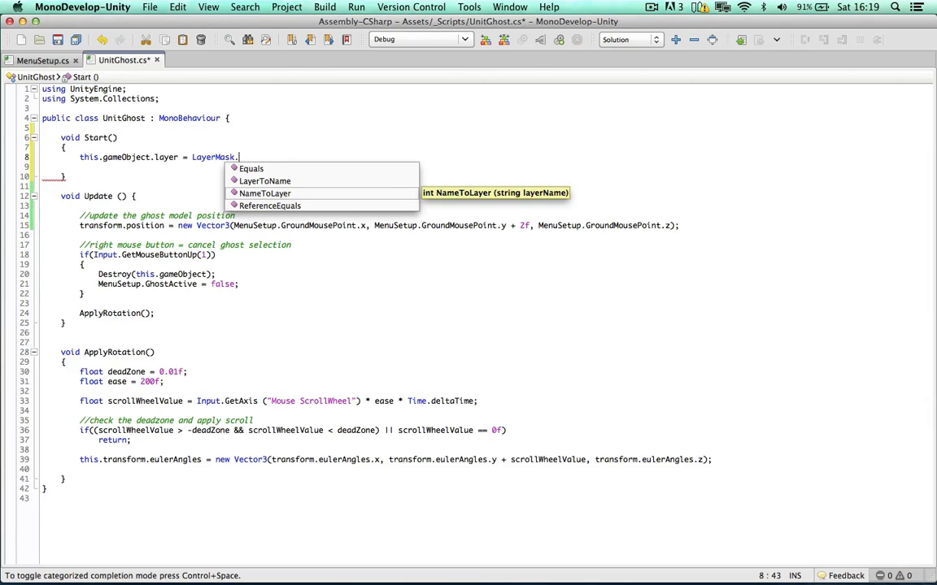
{"action": "type", "text": "NameToLayer(\"Ghost\");"}
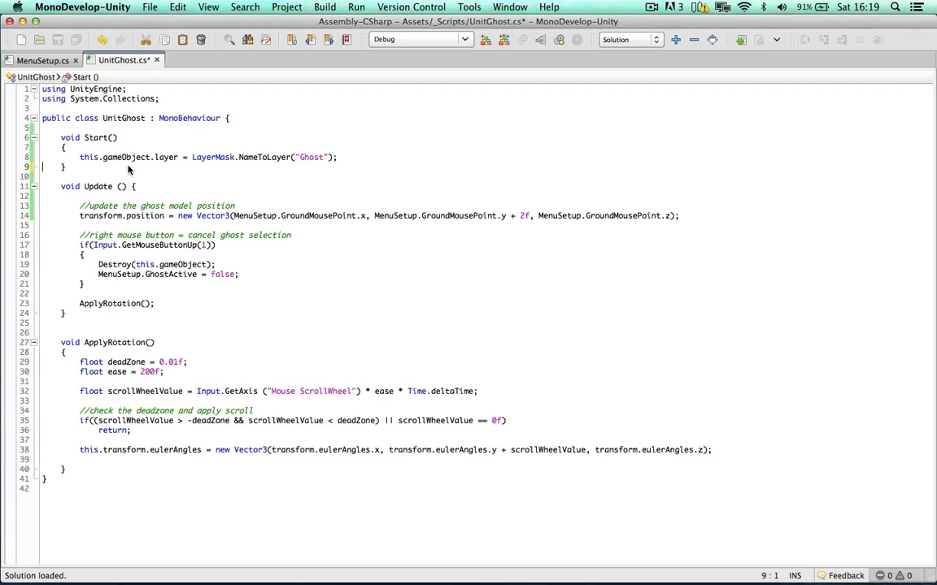
{"action": "key", "text": "cmd+s"}
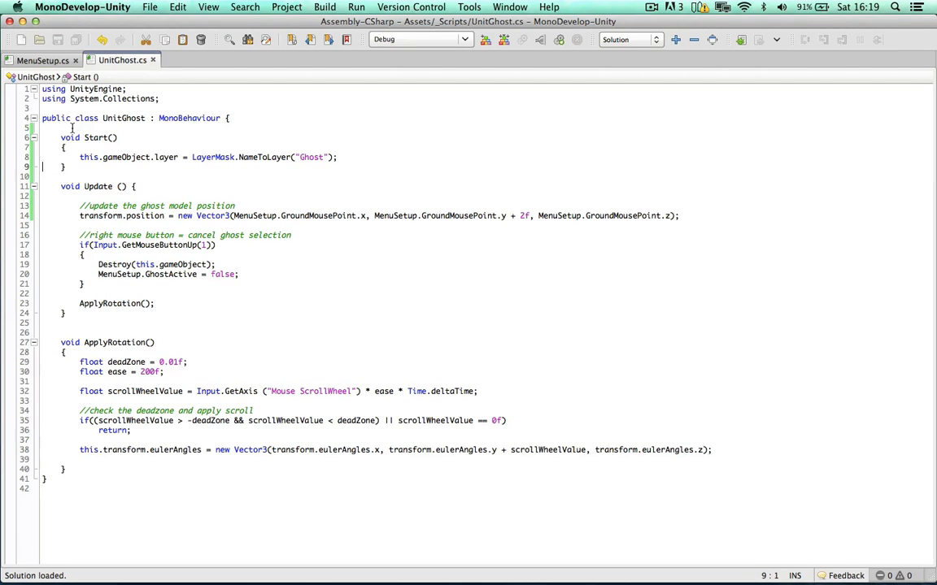
{"action": "left_click", "coordinate": [42, 60]}
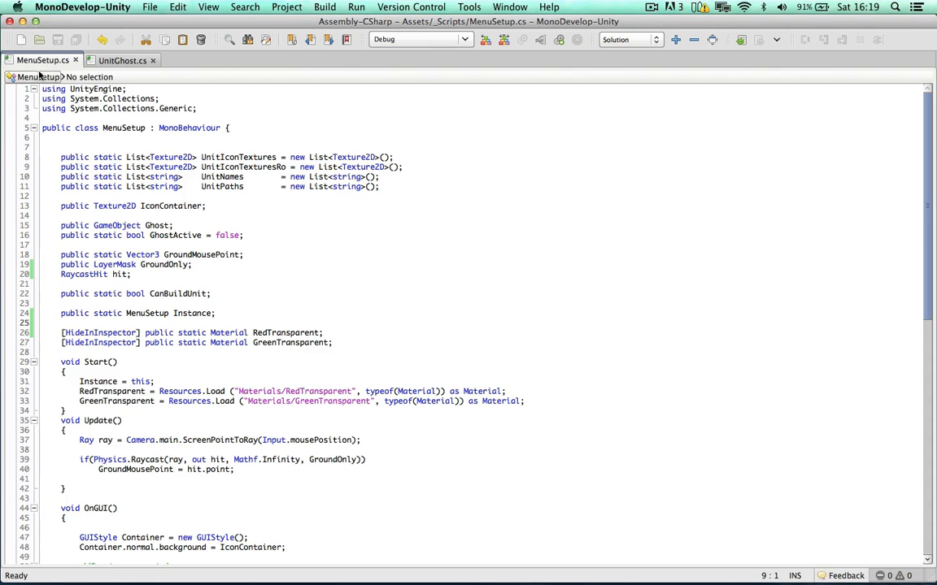
Step: Declare a hidden public GameObject GhostCamera and a public LayerMask GhostCameraLayerMask in MenuSetup.cs
{"action": "scroll", "scroll_direction": "down", "scroll_amount": 3}
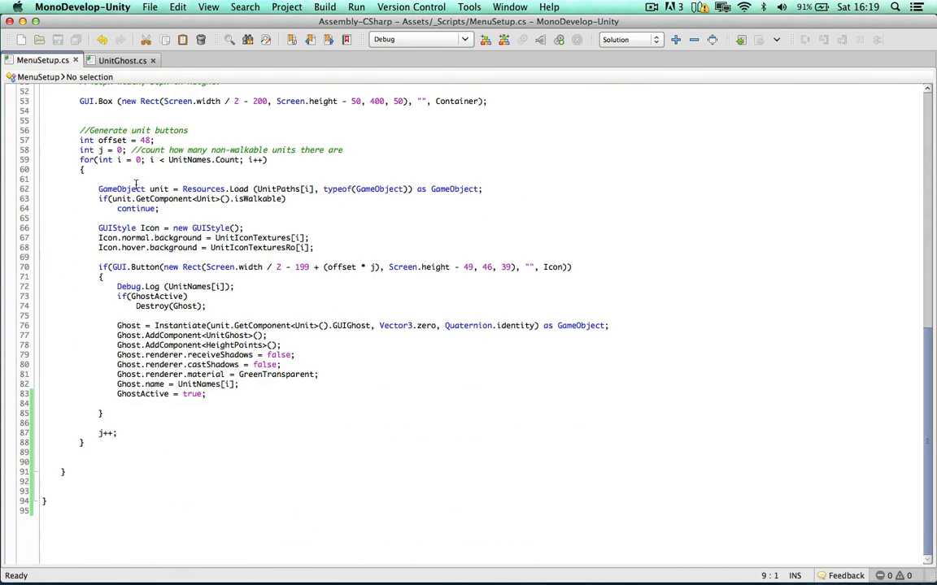
{"action": "left_click", "coordinate": [136, 179]}
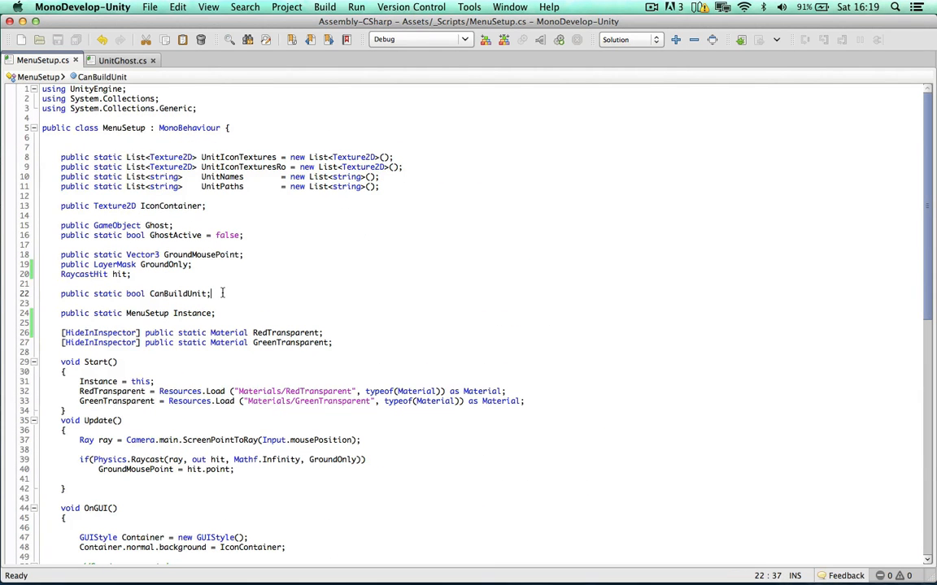
{"action": "left_click", "coordinate": [220, 313]}
{"action": "type", "text": "public Game"}
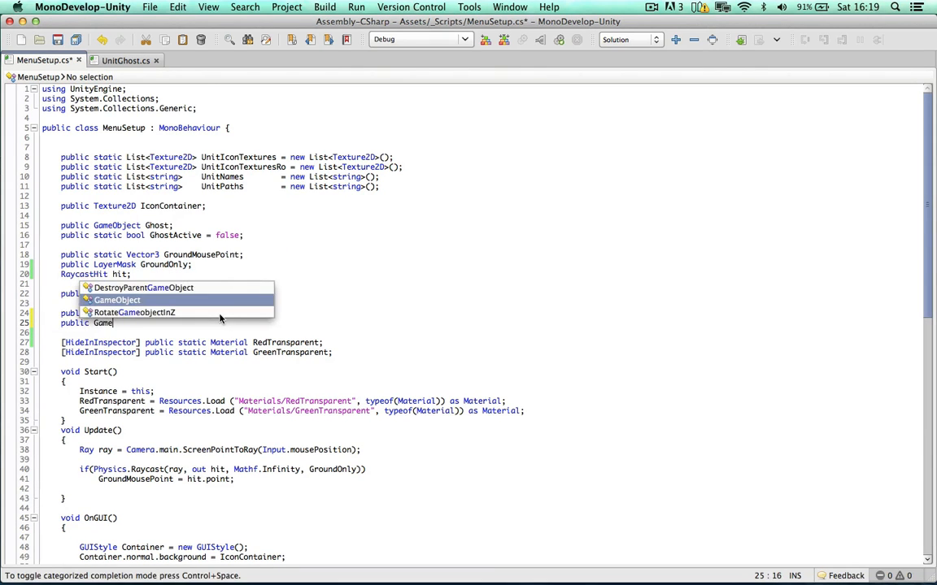
{"action": "type", "text": "GhostCamera;"}
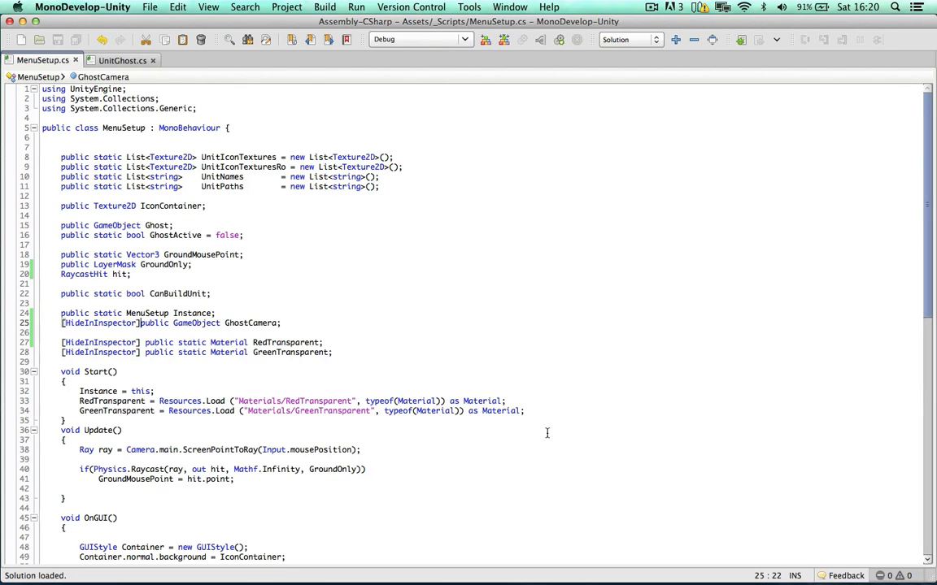
{"action": "key", "text": "Return"}
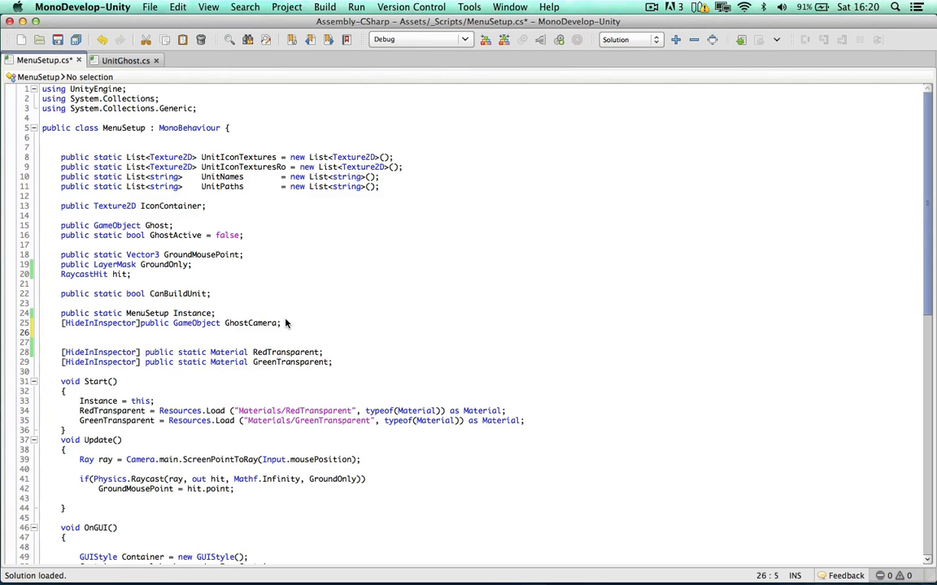
{"action": "type", "text": "public"}
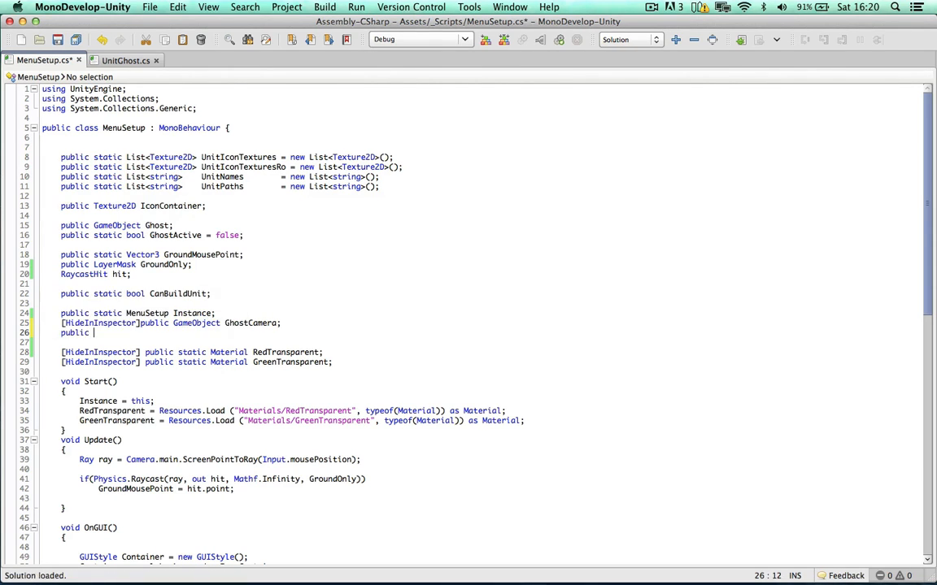
{"action": "type", "text": "LayerMask"}
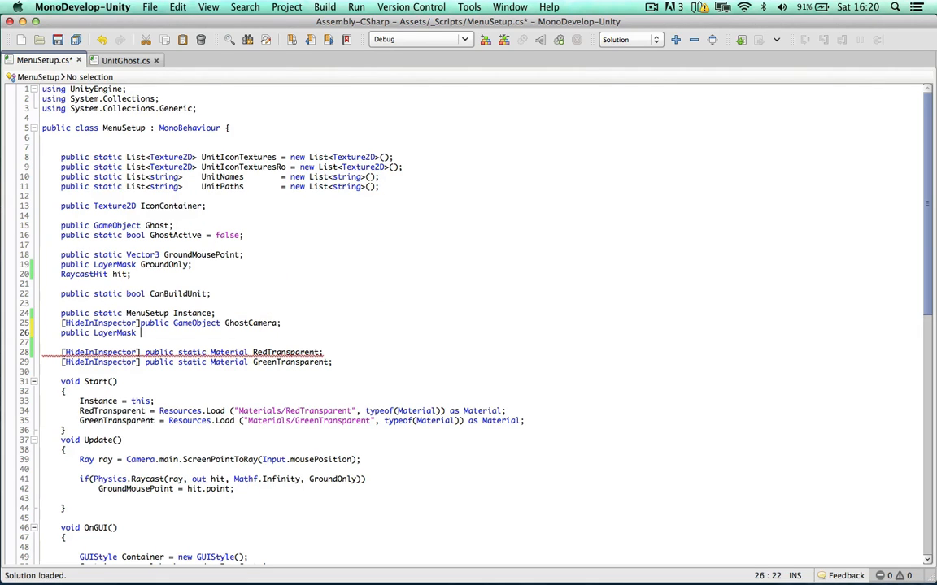
{"action": "type", "text": "GhostCameraLay"}
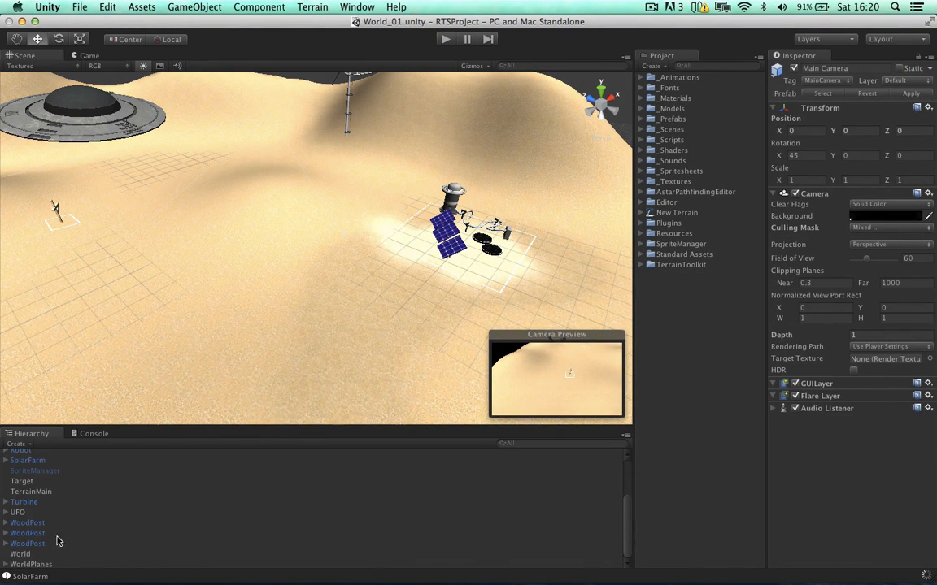
Step: Set the World object's Menu Setup Ghost Camera Layer Mask to Ghost
{"action": "left_click", "coordinate": [20, 554]}
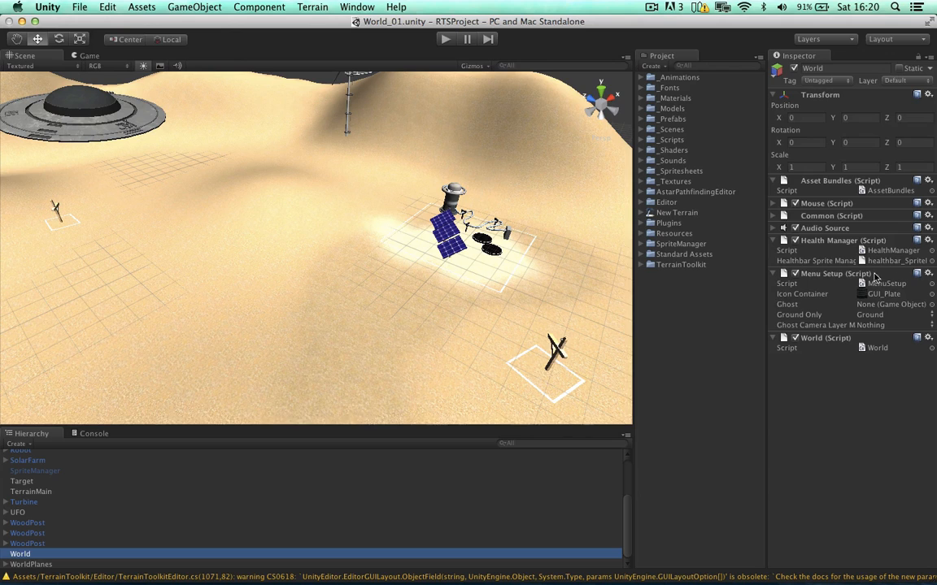
{"action": "mouse_move", "coordinate": [779, 332]}
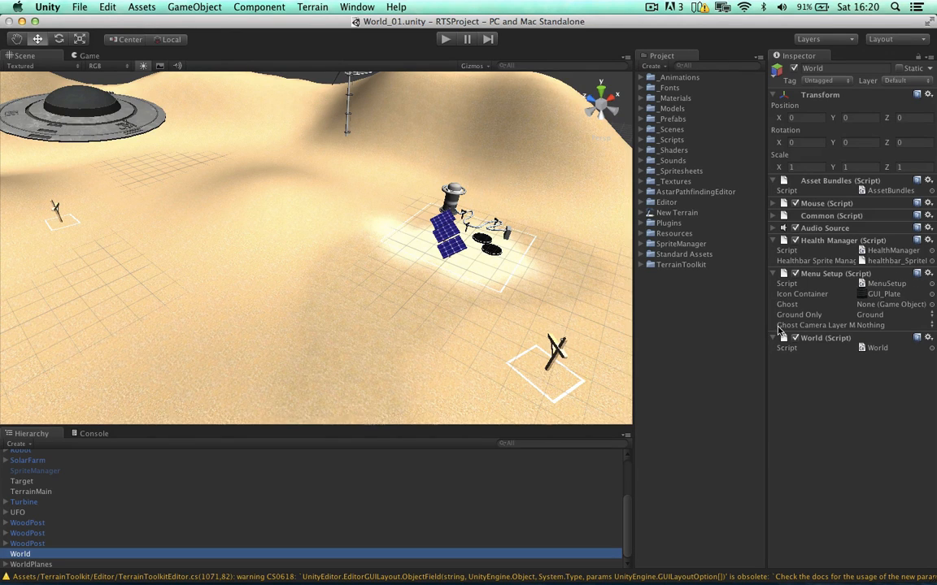
{"action": "left_click", "coordinate": [895, 325]}
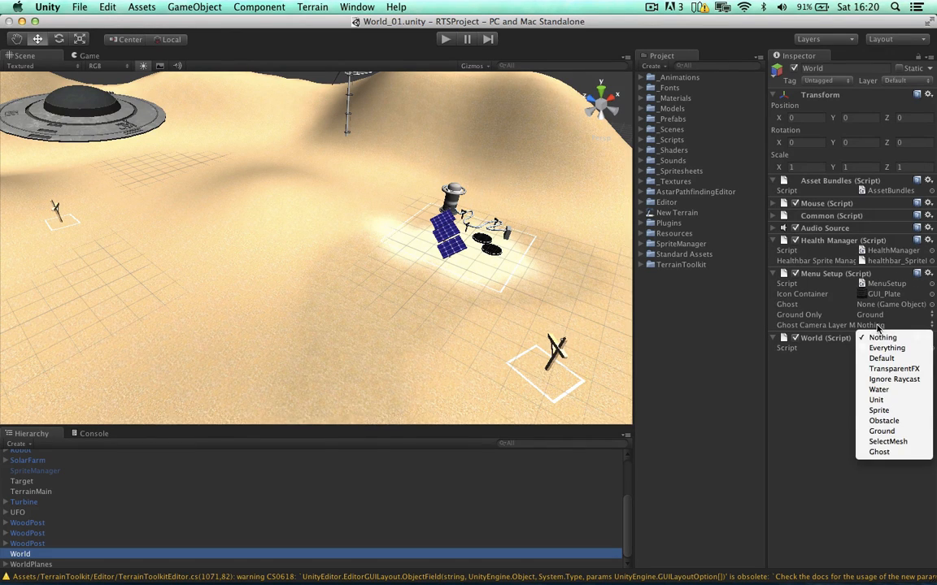
{"action": "mouse_move", "coordinate": [878, 452]}
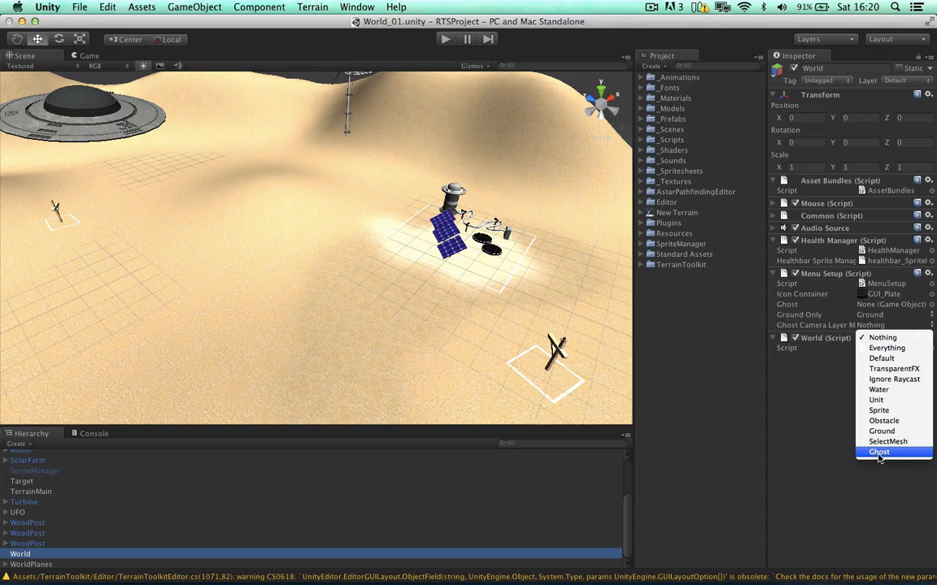
{"action": "left_click", "coordinate": [878, 452]}
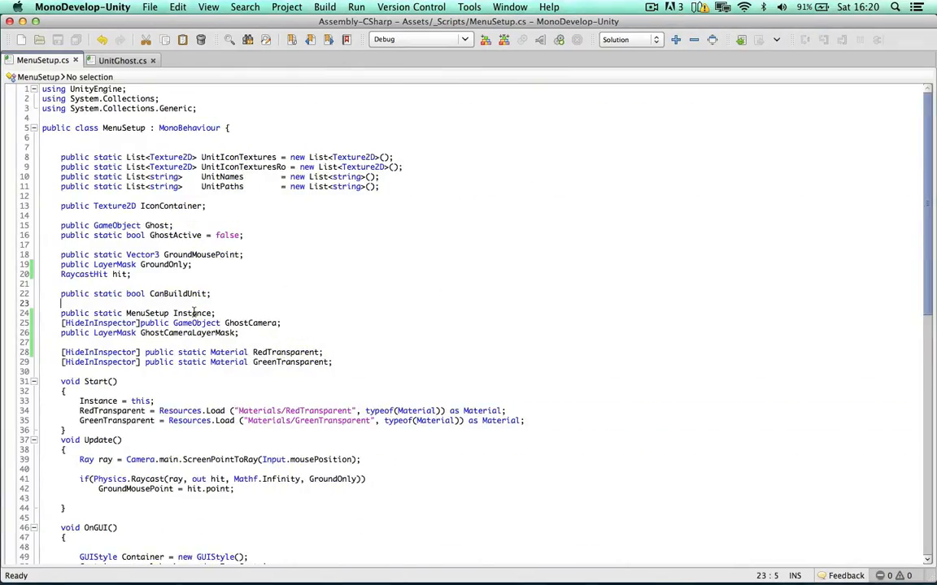
Step: Add an empty if(!GhostCamera) block after GhostActive = true; in MenuSetup.cs
{"action": "scroll", "scroll_direction": "down", "scroll_amount": 3}
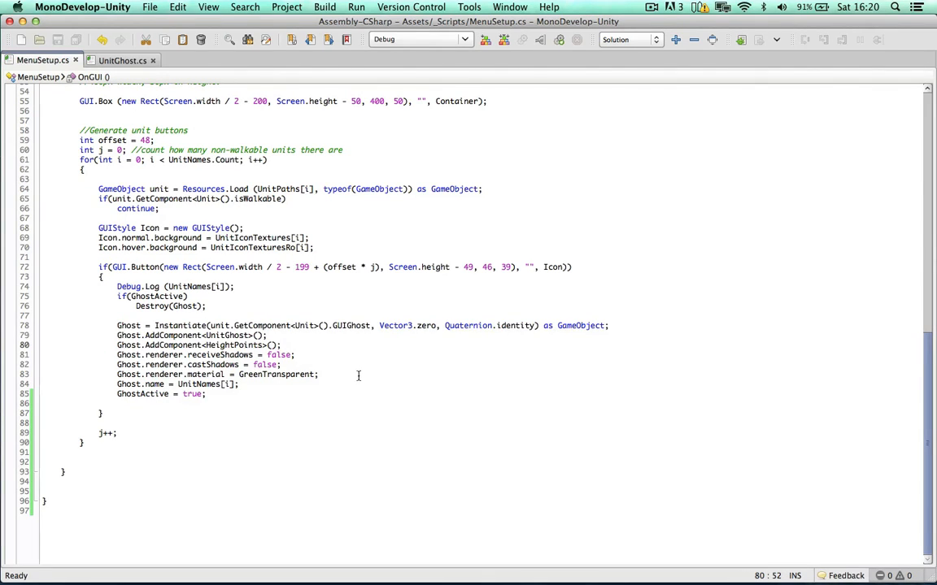
{"action": "mouse_move", "coordinate": [153, 309]}
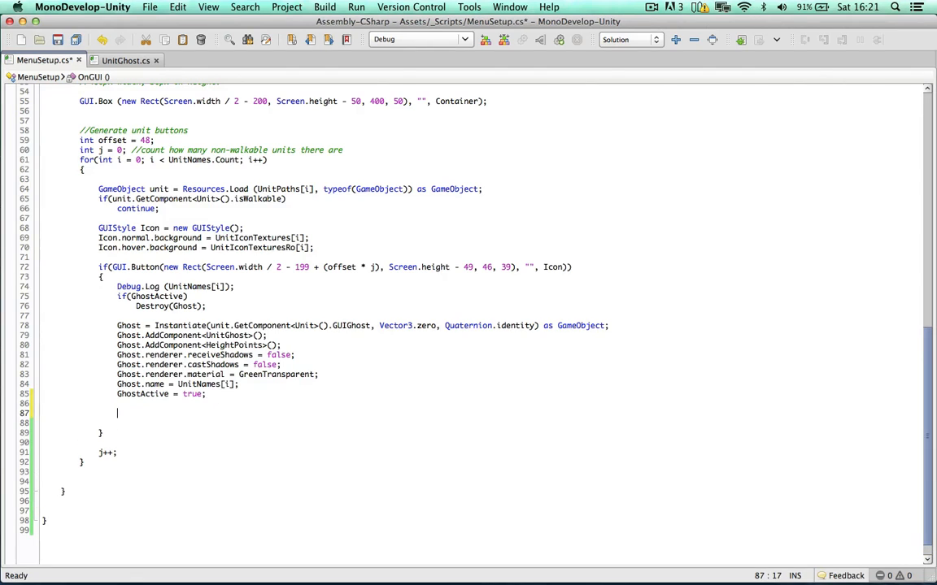
{"action": "type", "text": "if(!GhostCamera"}
{"action": "type", "text": "{"}
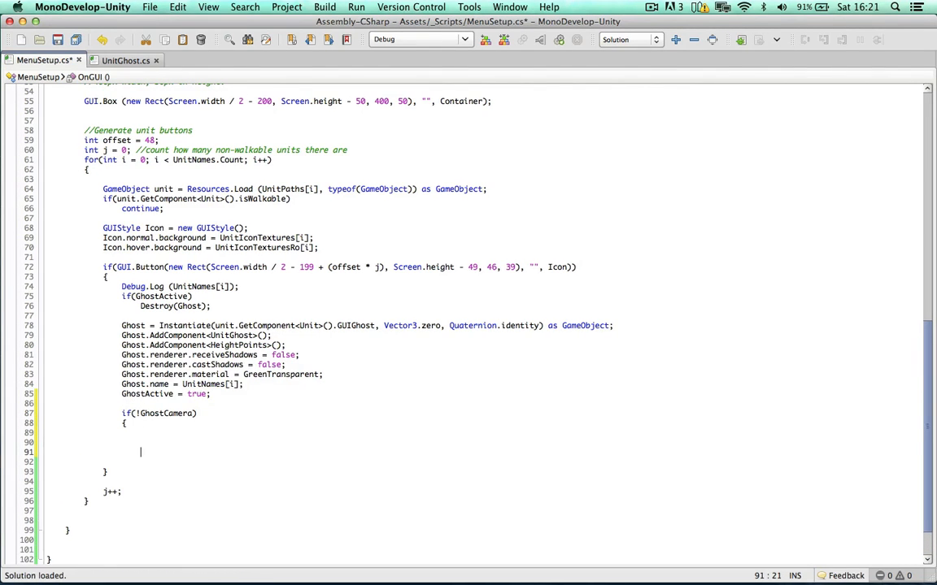
{"action": "type", "text": "Ghost"}
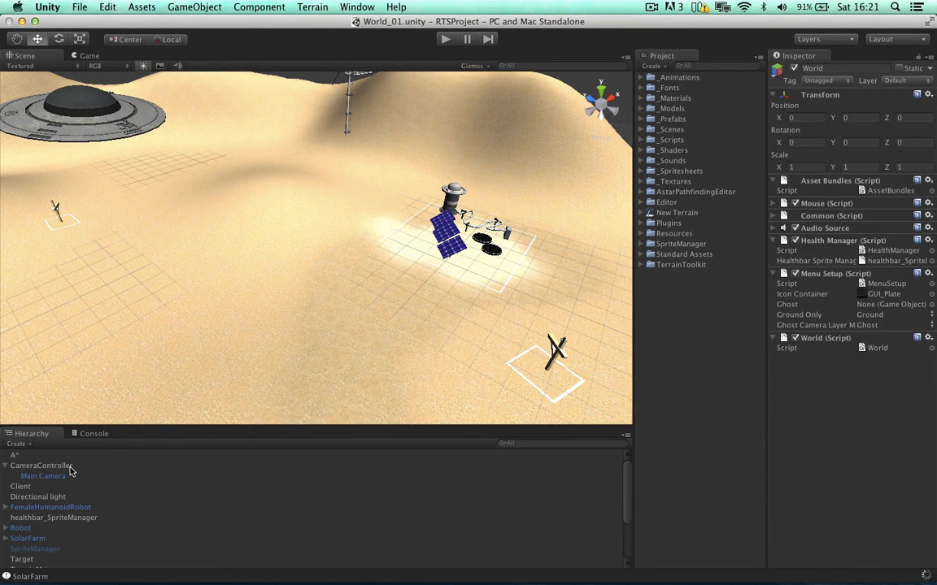
{"action": "left_click", "coordinate": [41, 465]}
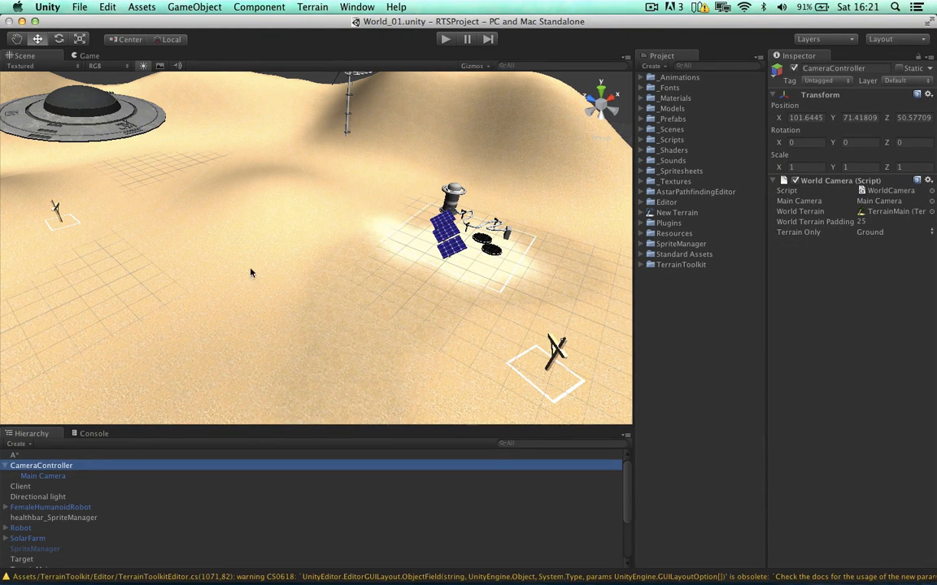
{"action": "mouse_move", "coordinate": [85, 476]}
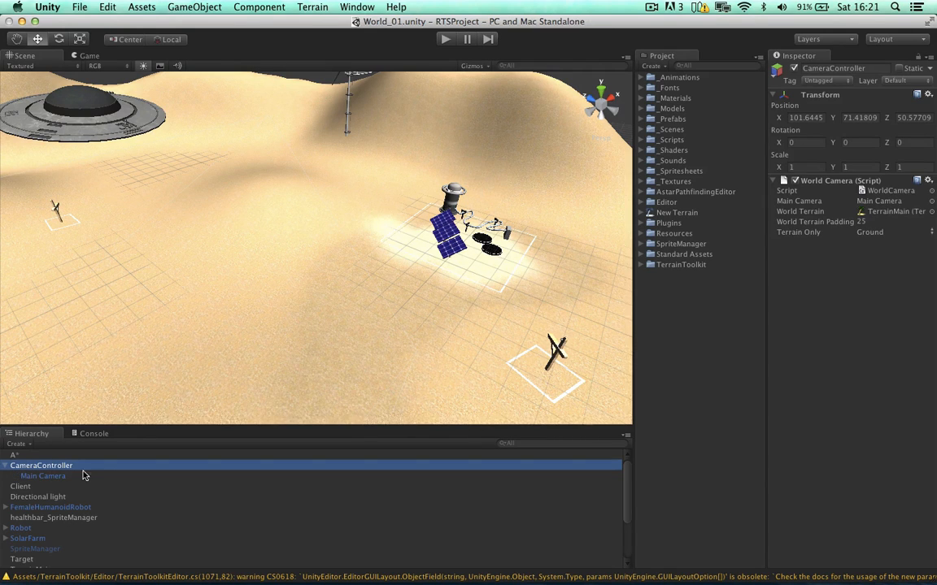
{"action": "left_click", "coordinate": [21, 486]}
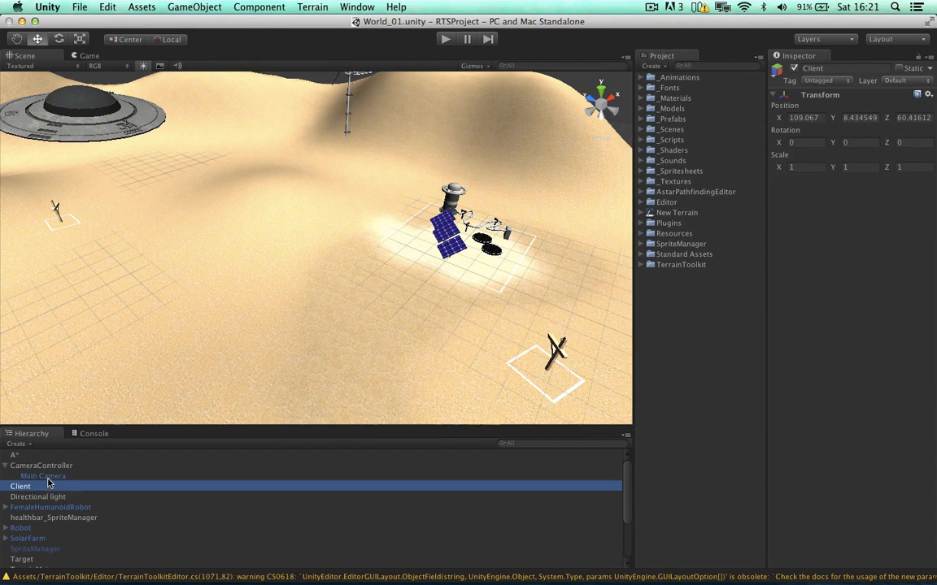
{"action": "left_click", "coordinate": [43, 475]}
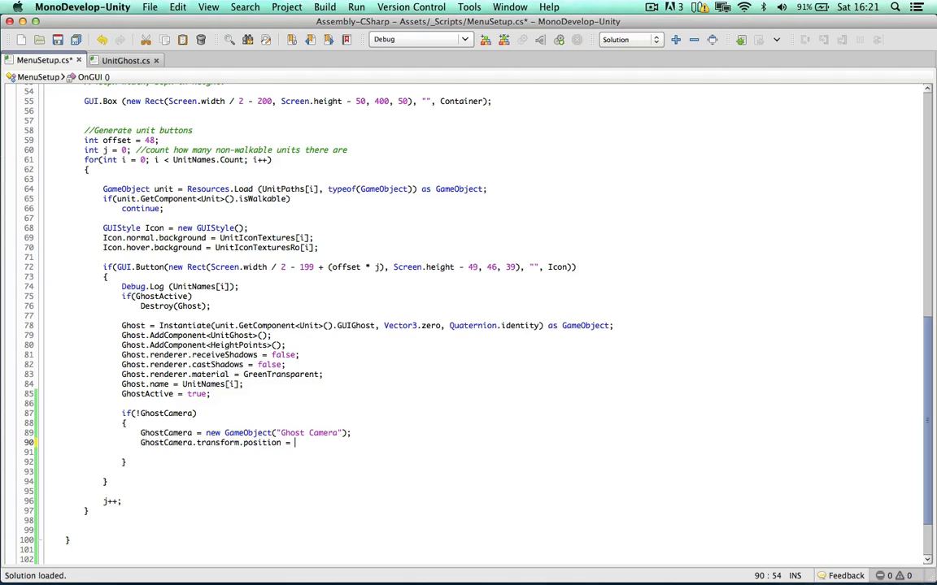
Step: Create the Ghost Camera at CameraController's position with Camera.main's eulerAngles
{"action": "type", "text": "GameObject.Find (\""}
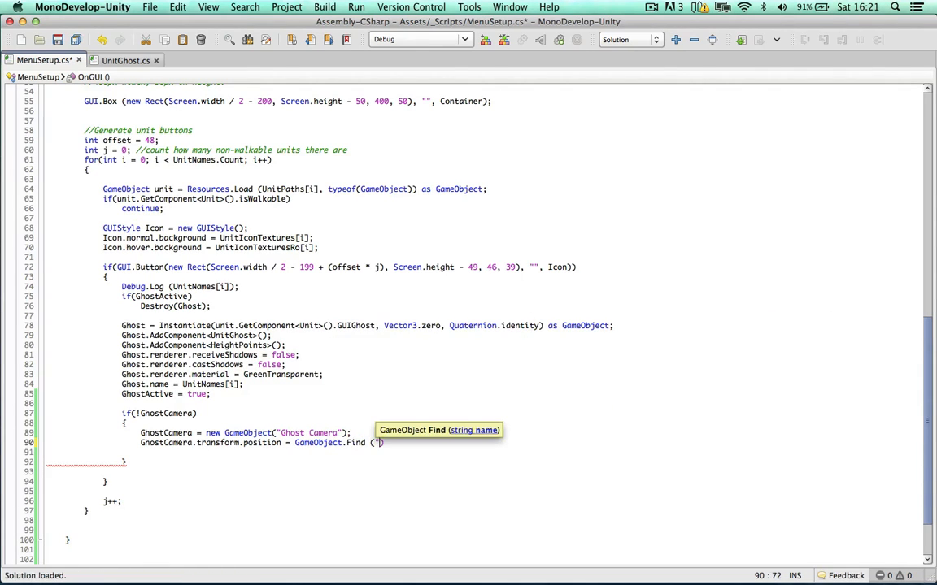
{"action": "type", "text": "CameraController"}
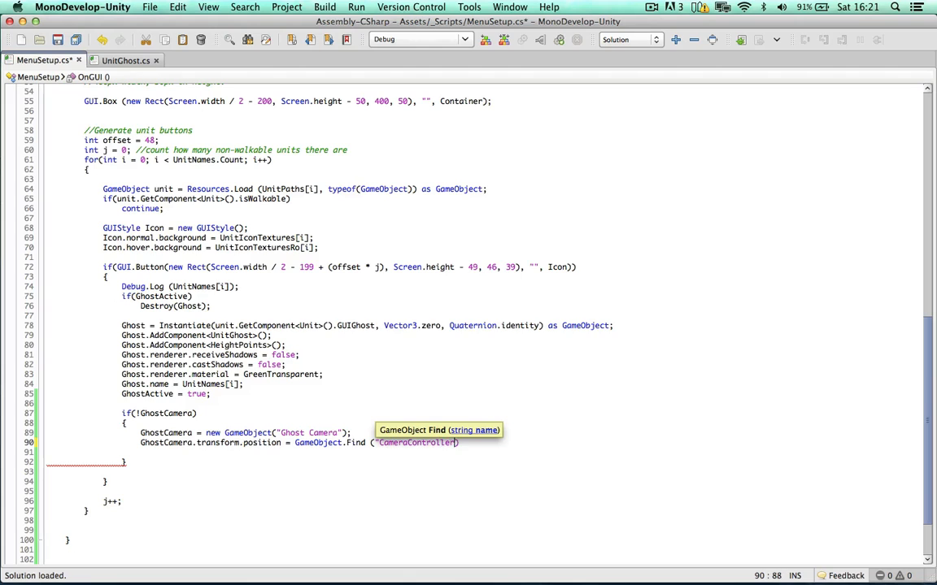
{"action": "type", "text": "."}
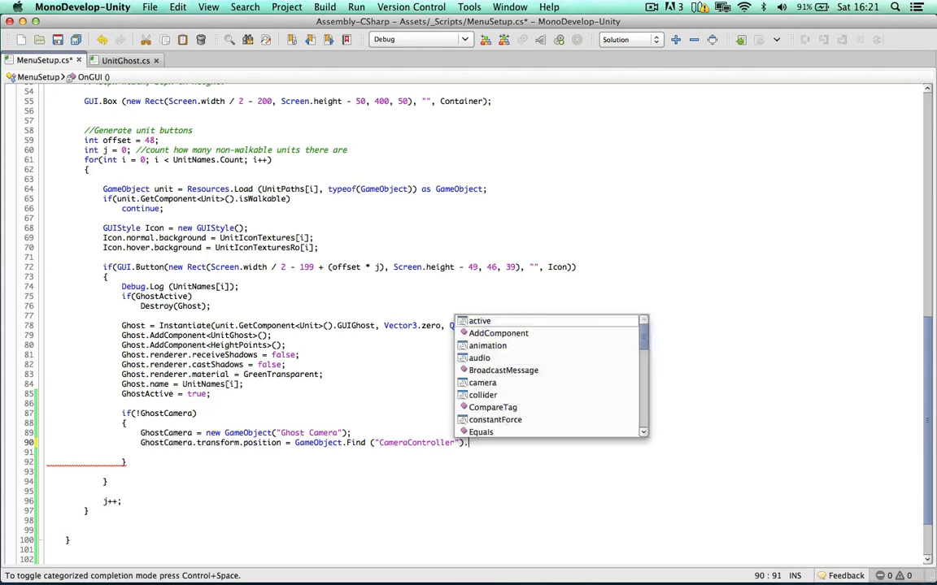
{"action": "type", "text": ".ps"}
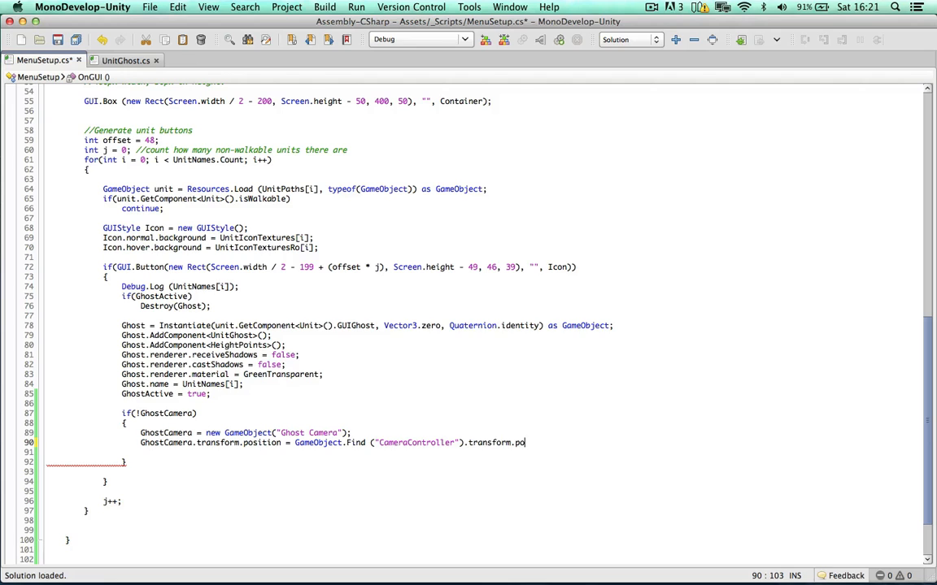
{"action": "type", "text": "sition;"}
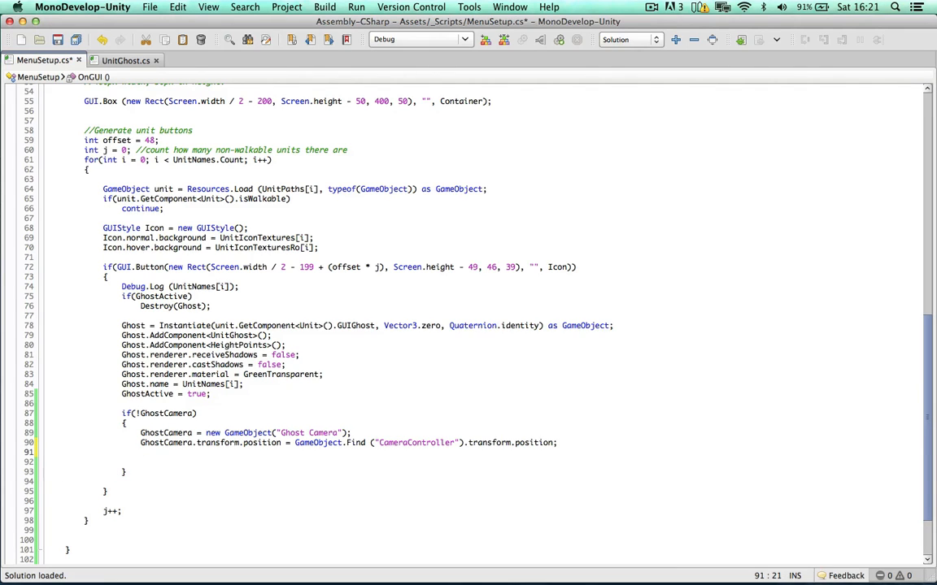
{"action": "type", "text": "GhostCamera.transform.euler"}
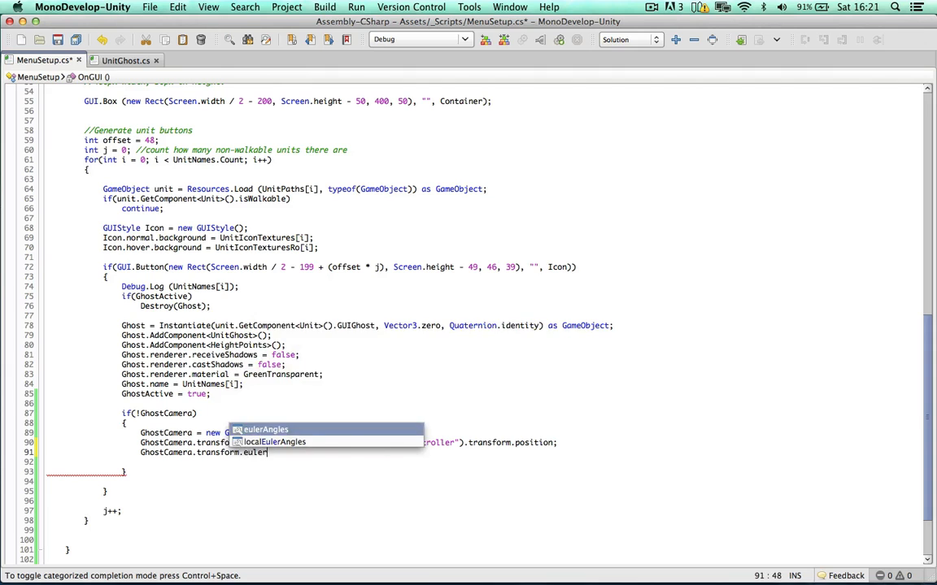
{"action": "type", "text": "Camera.main.transform.eulerAngles;"}
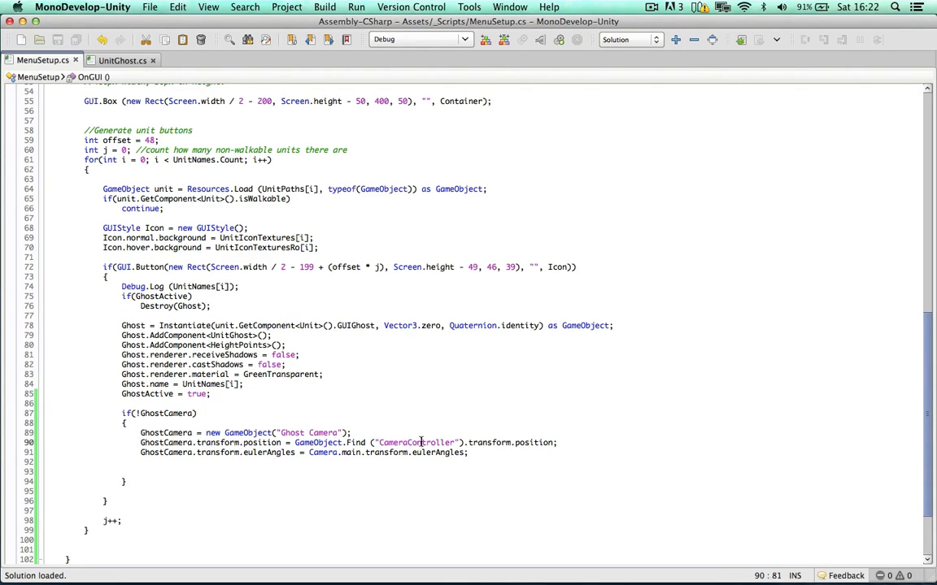
{"action": "double_click", "coordinate": [416, 442]}
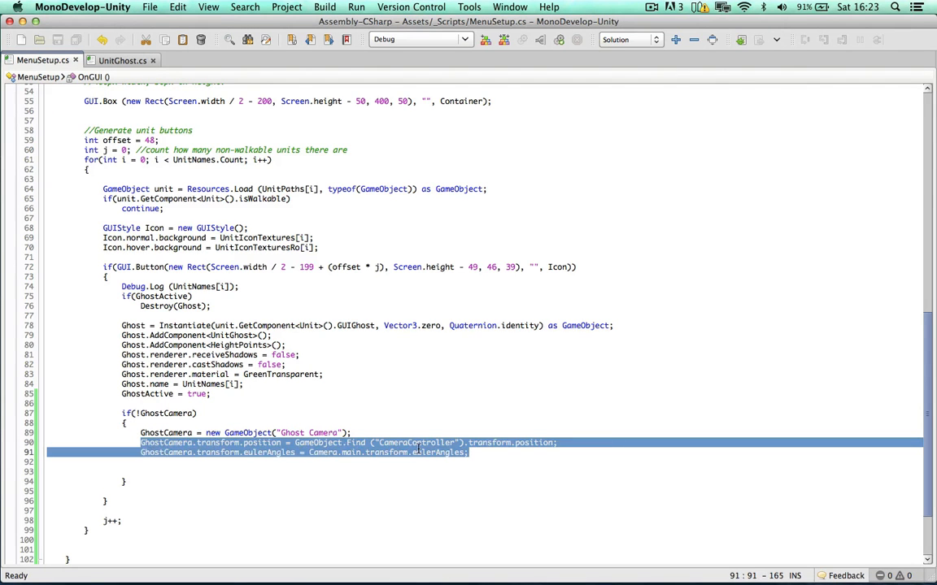
{"action": "left_click", "coordinate": [447, 452]}
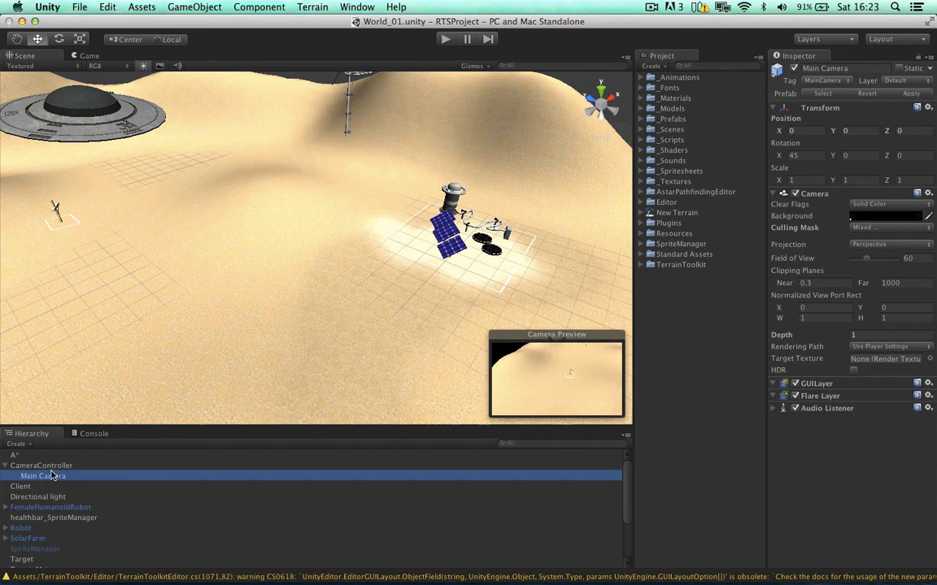
{"action": "left_click", "coordinate": [40, 465]}
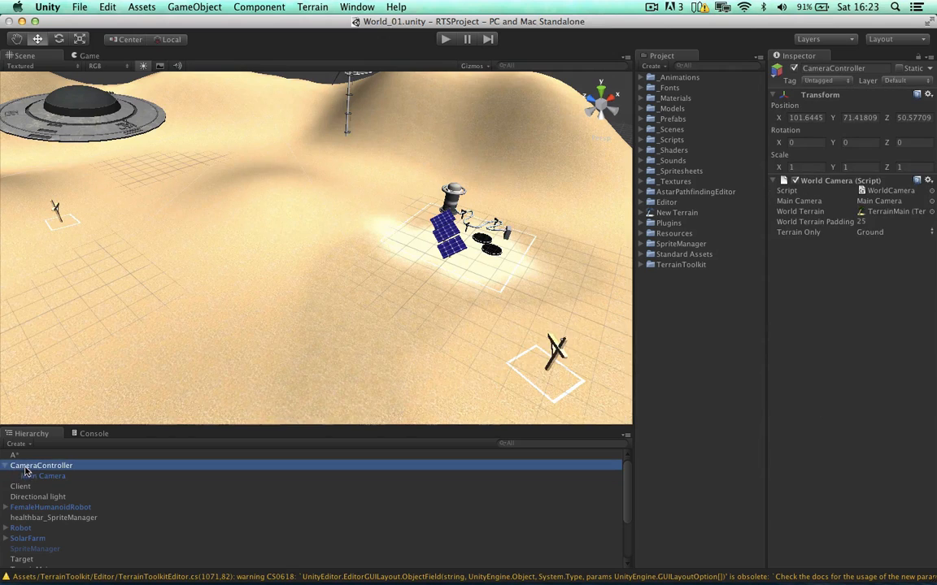
{"action": "left_click", "coordinate": [43, 476]}
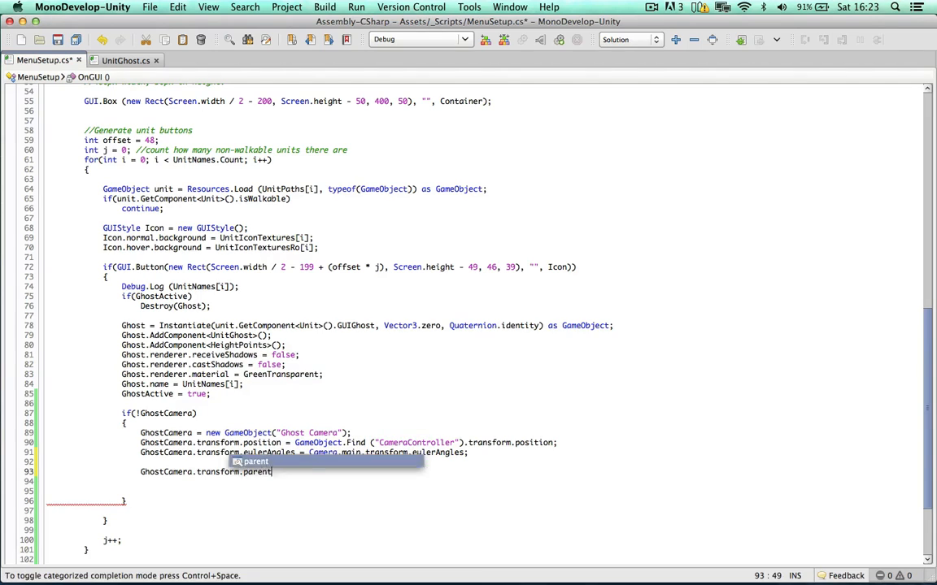
Step: Add GhostCamera.transform.parent = Camera.main.transform; below the rotation line
{"action": "type", "text": "Camera.main.transform"}
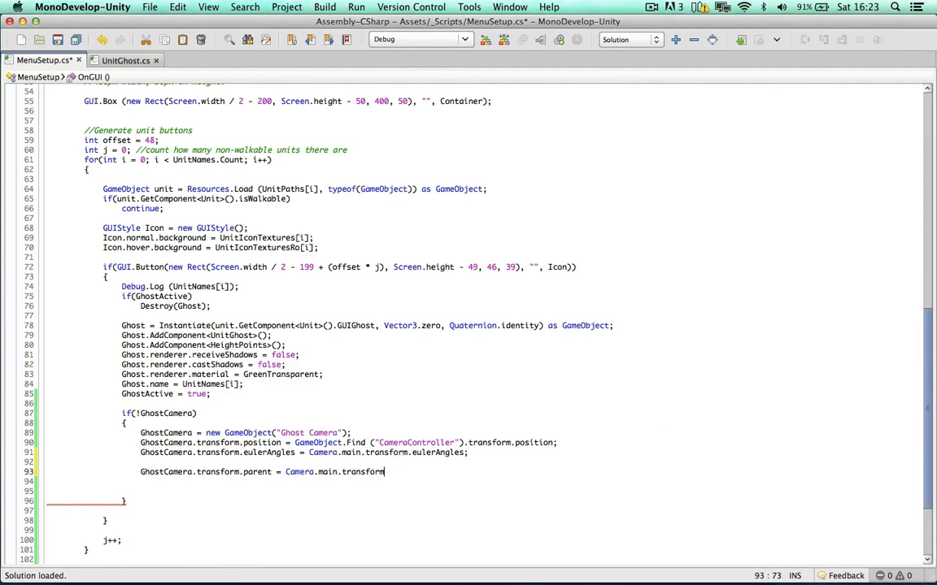
{"action": "type", "text": ";"}
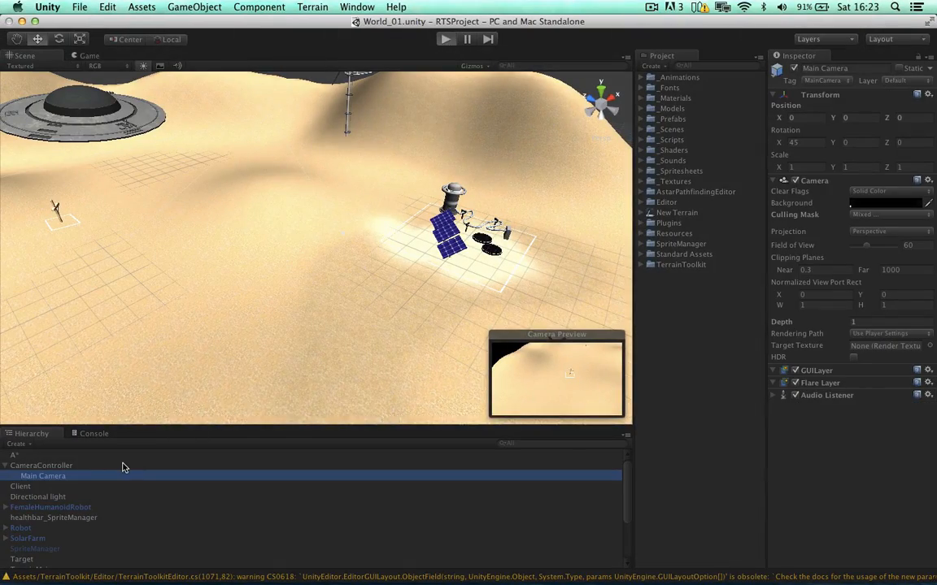
Step: Enter Play mode and try a building button in the Game view
{"action": "left_click", "coordinate": [445, 39]}
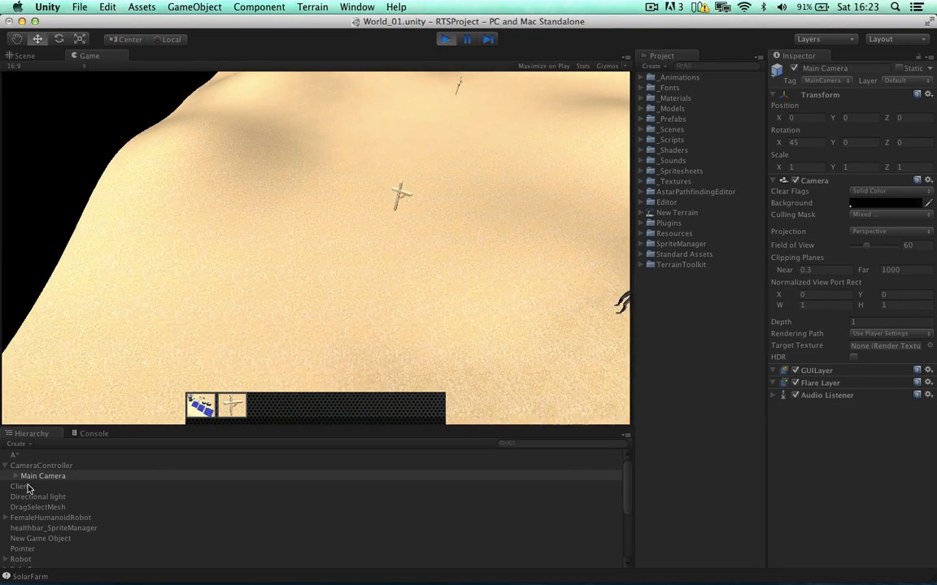
{"action": "left_click", "coordinate": [56, 486]}
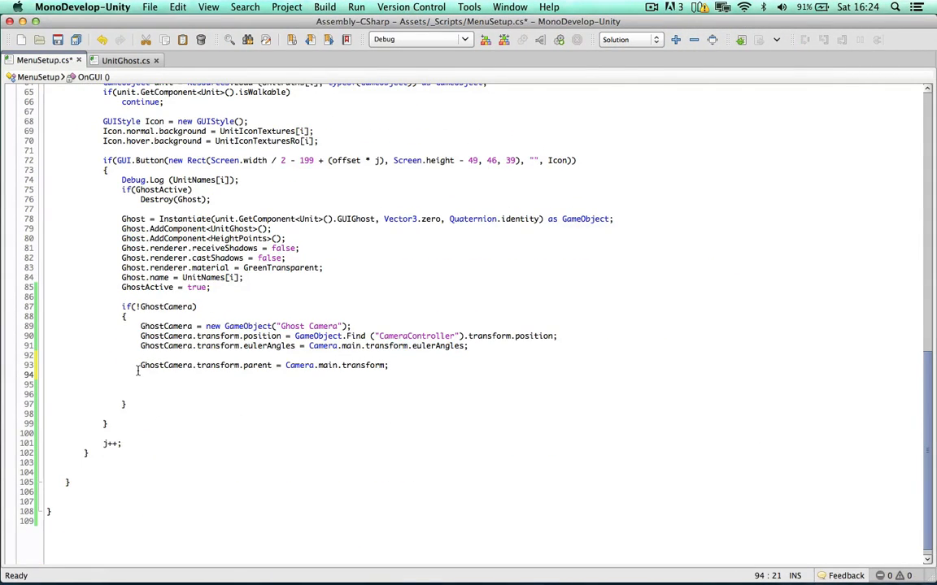
Step: Add a Camera component to Ghost Camera and store its camera in a ghostCamera variable
{"action": "type", "text": "GhostCamera.AddComponent(\"Camera"}
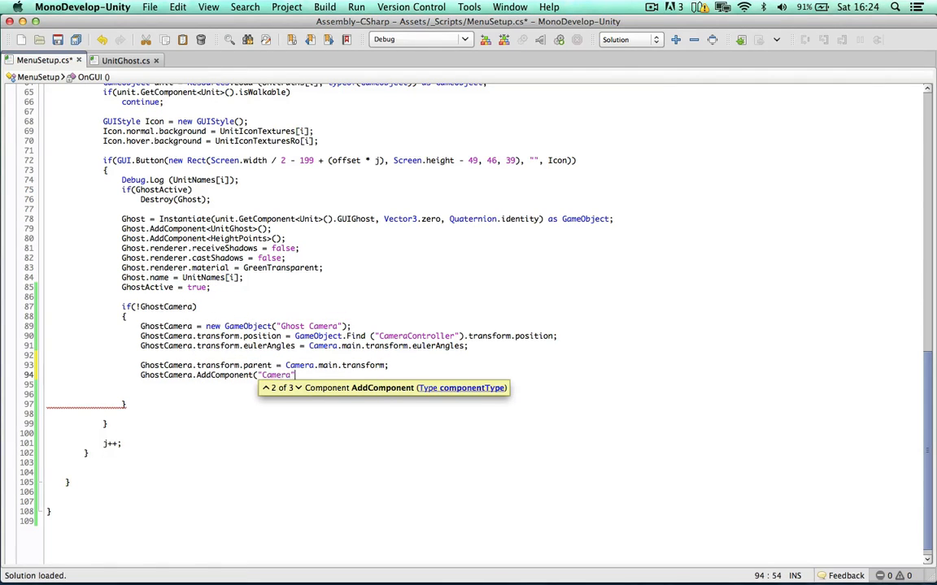
{"action": "type", "text": "\");"}
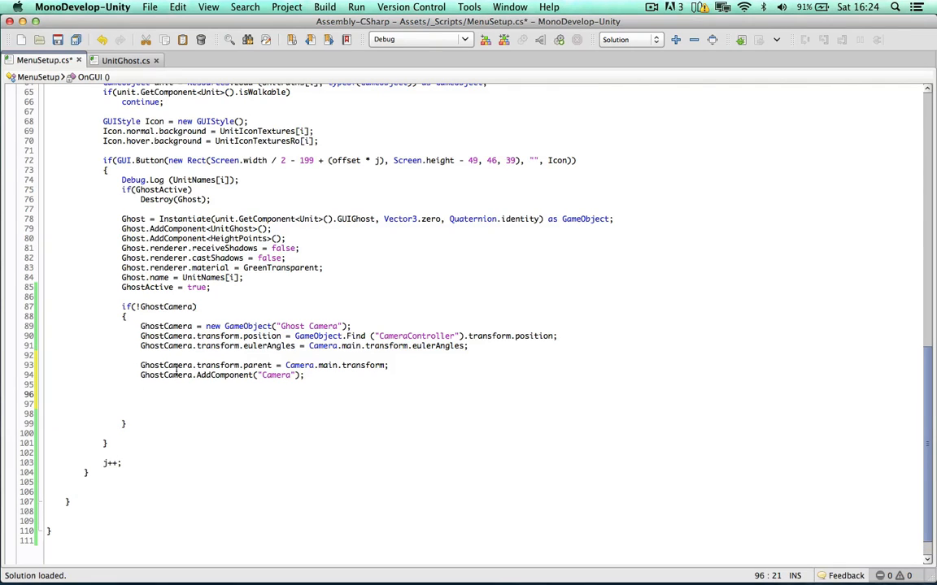
{"action": "mouse_move", "coordinate": [248, 396]}
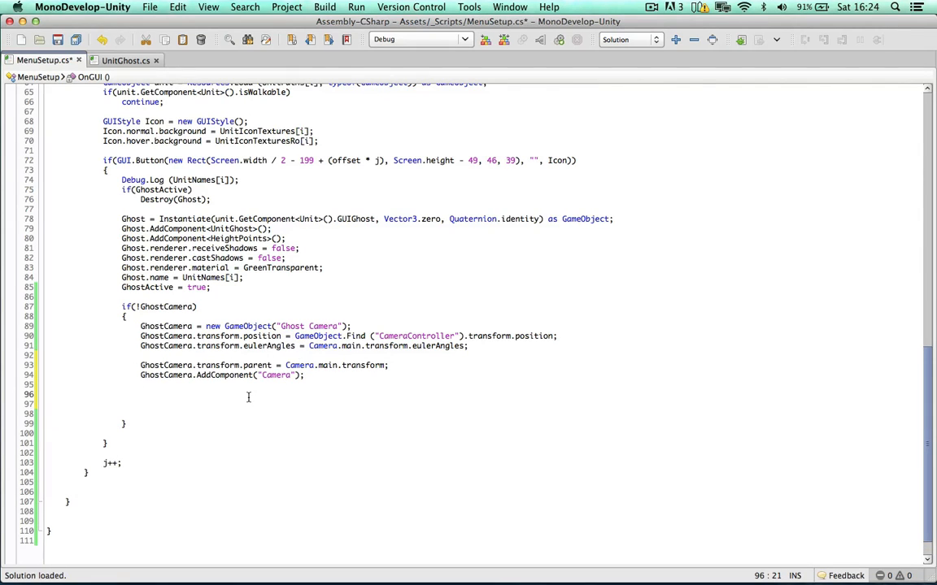
{"action": "type", "text": "Camera ghostCamera = GhostCamera"}
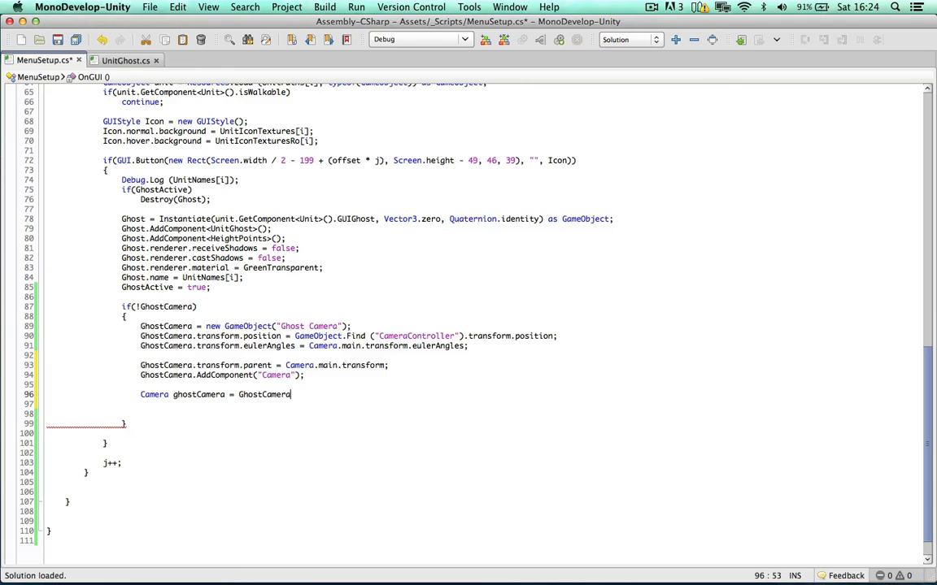
{"action": "type", "text": ".camera;"}
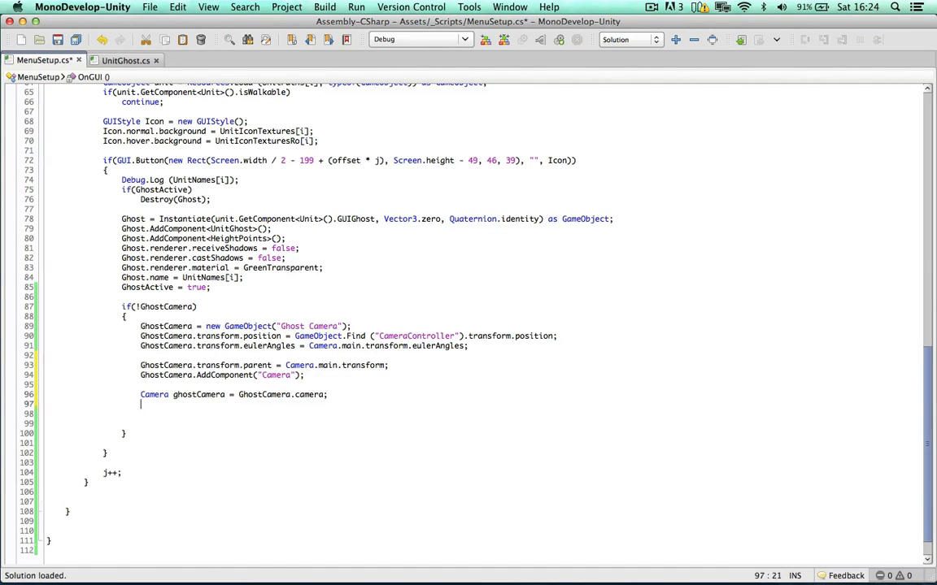
{"action": "double_click", "coordinate": [199, 345]}
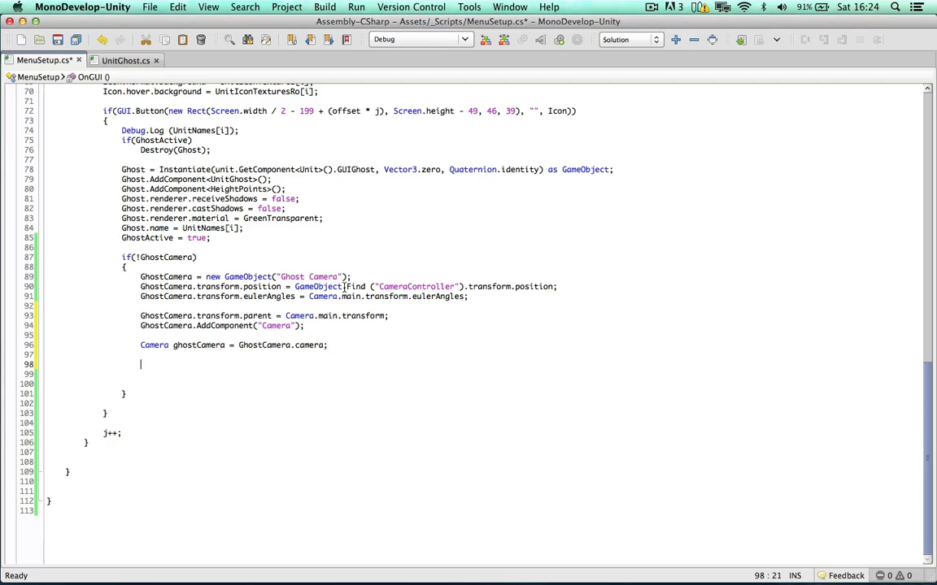
{"action": "mouse_move", "coordinate": [267, 265]}
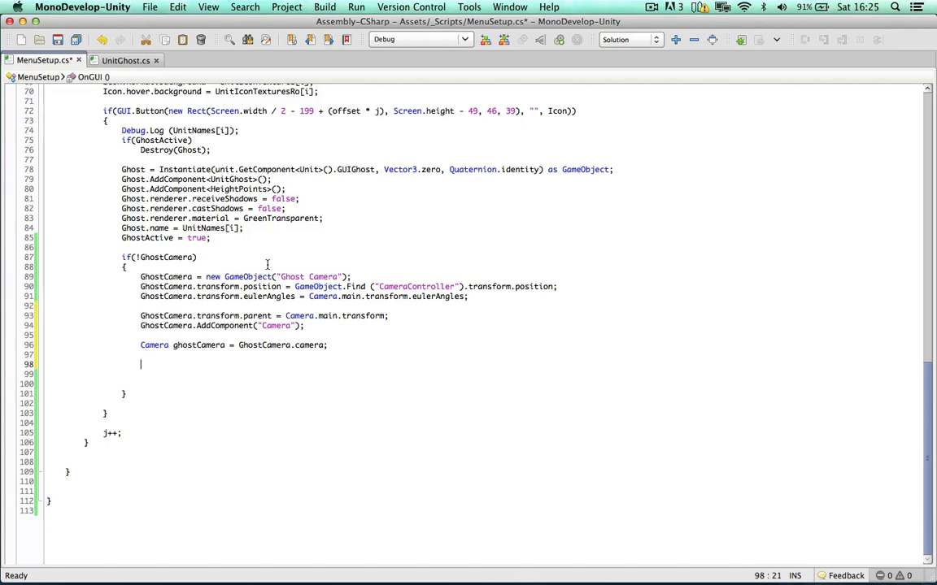
Step: Give ghostCamera the Ghost culling mask and Camera.main's near and far clip planes
{"action": "type", "text": "ghostCamera.cullingMask ="}
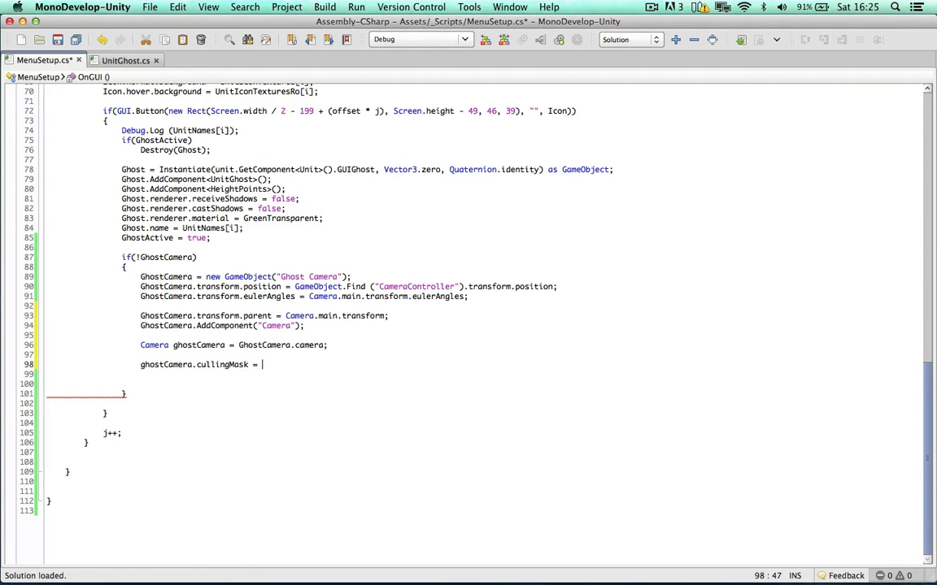
{"action": "type", "text": "GhostCmd"}
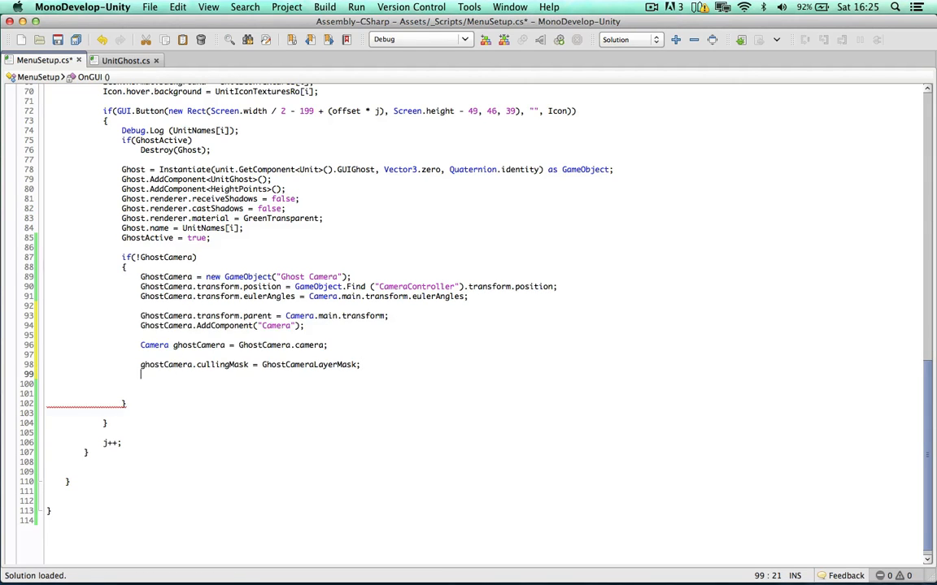
{"action": "type", "text": "ghostCamera"}
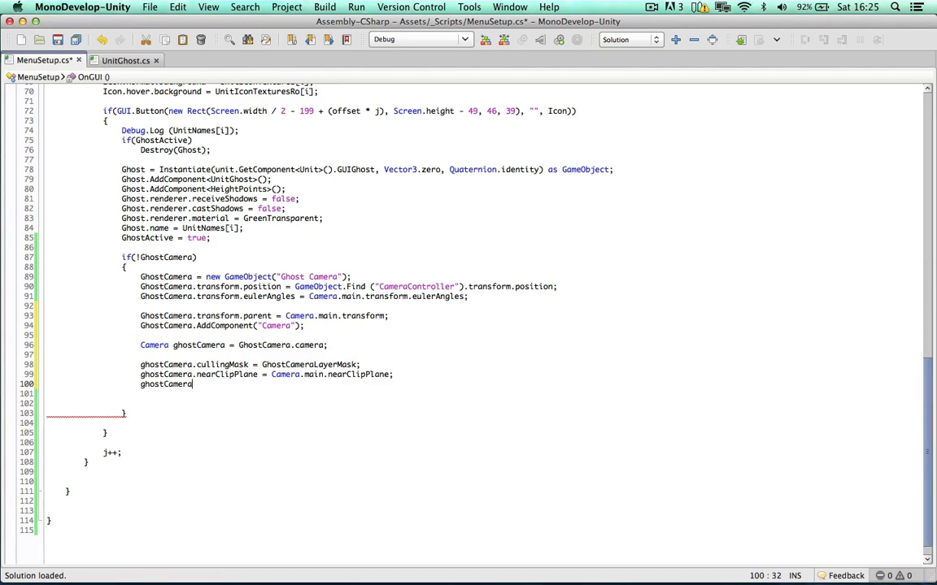
{"action": "type", "text": ".farClipPlane"}
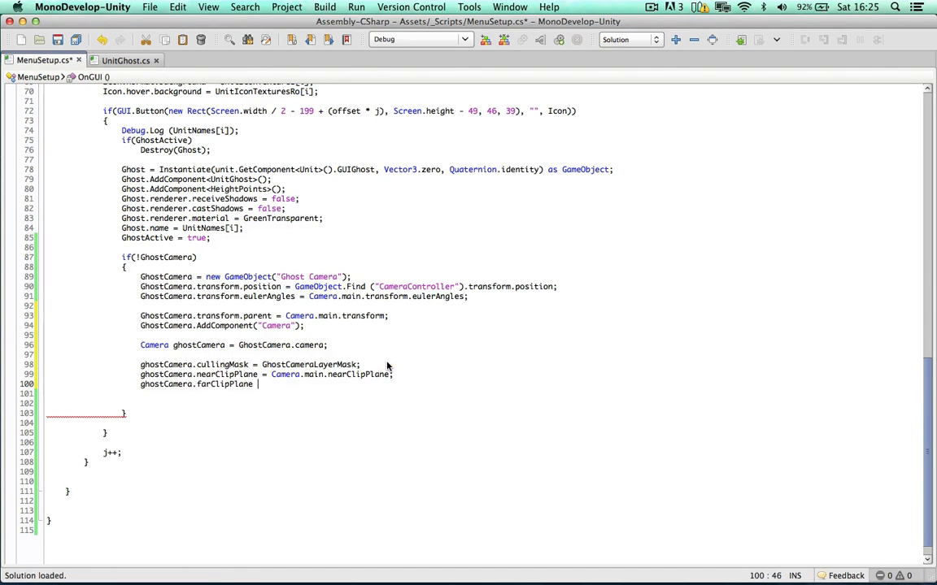
{"action": "type", "text": "Camera.main.farClipPlane;"}
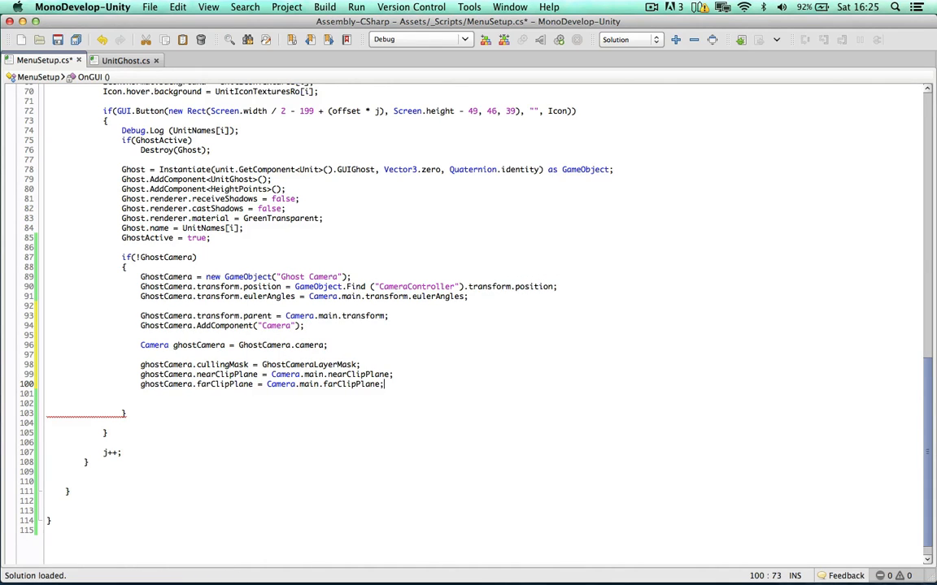
Step: Set ghostCamera's clearFlags to CameraClearFlags.Depth and its depth to 1
{"action": "type", "text": "d"}
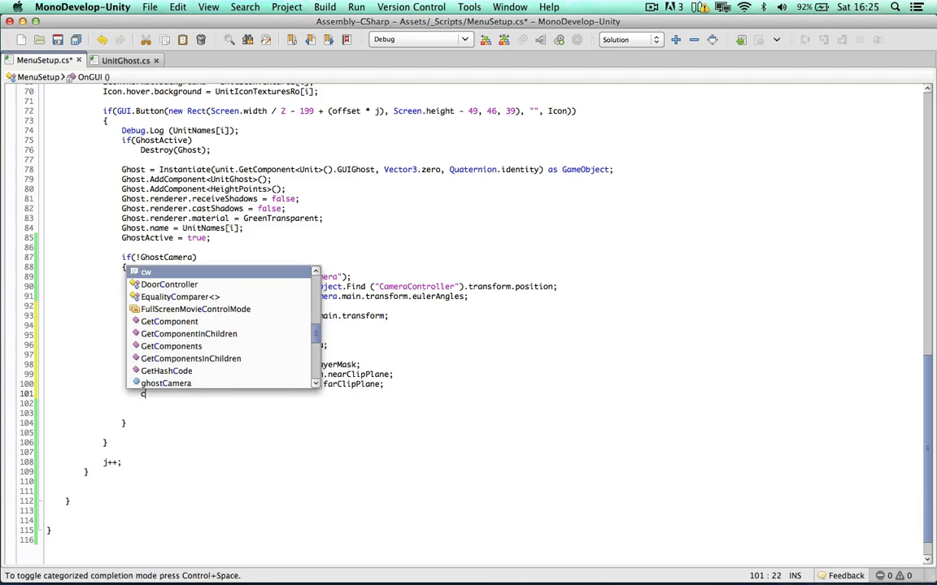
{"action": "type", "text": "ghostCamera.clearFlags = CameraClearFlags.Depth;"}
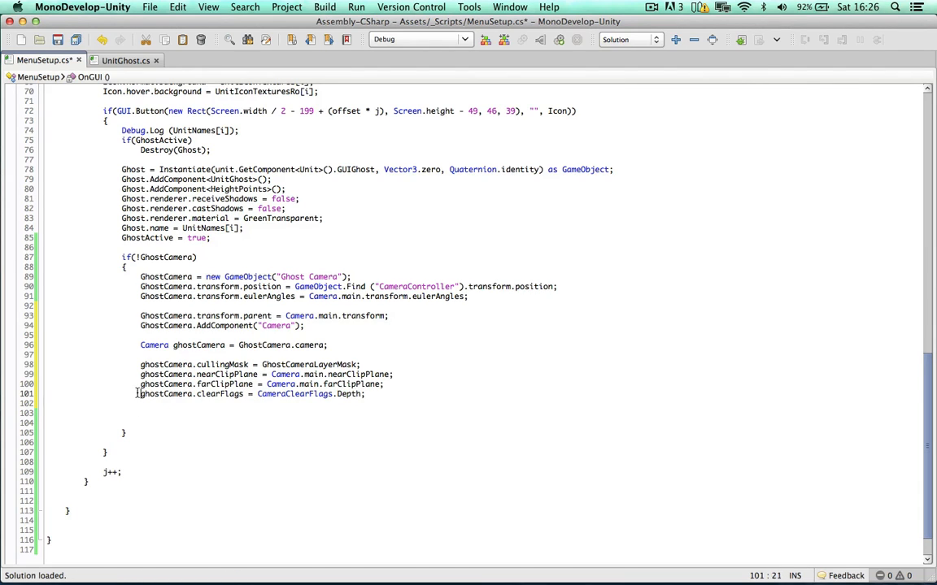
{"action": "left_click", "coordinate": [512, 391]}
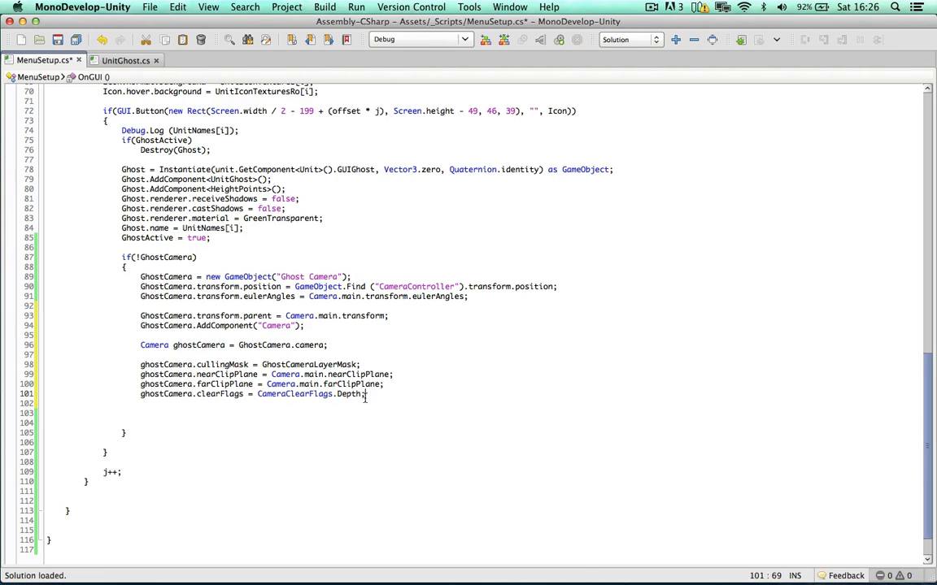
{"action": "key", "text": "Return"}
{"action": "type", "text": "ghostCamera.depth ="}
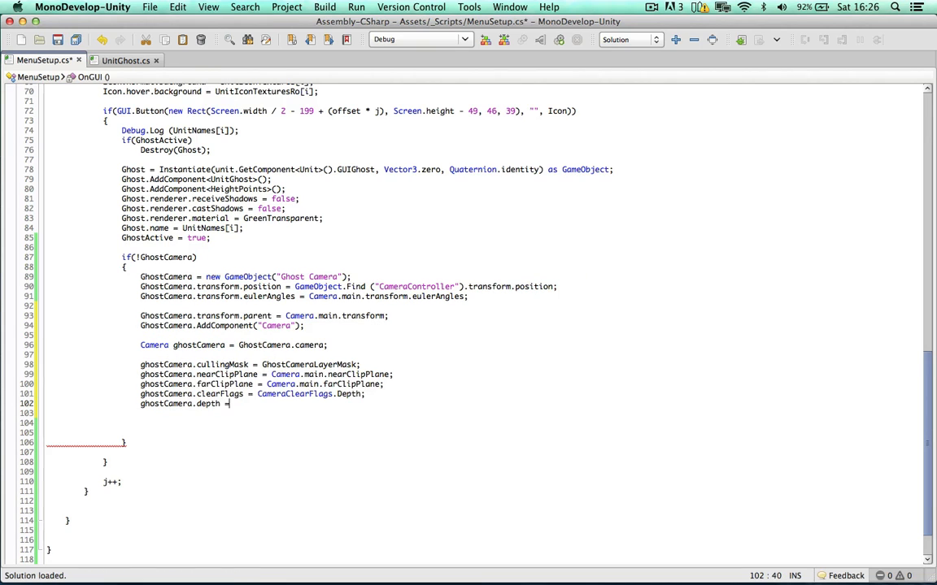
{"action": "type", "text": "1;"}
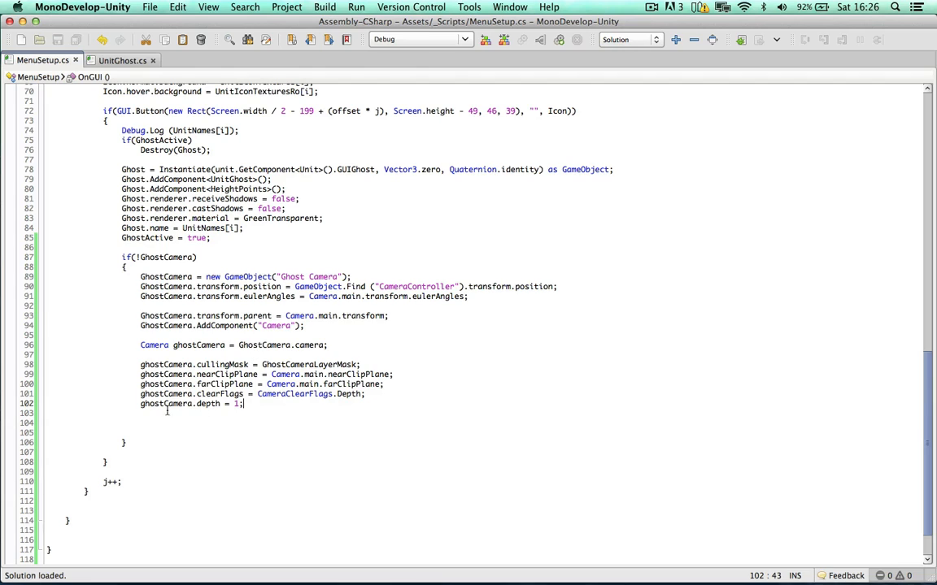
{"action": "key", "text": "return"}
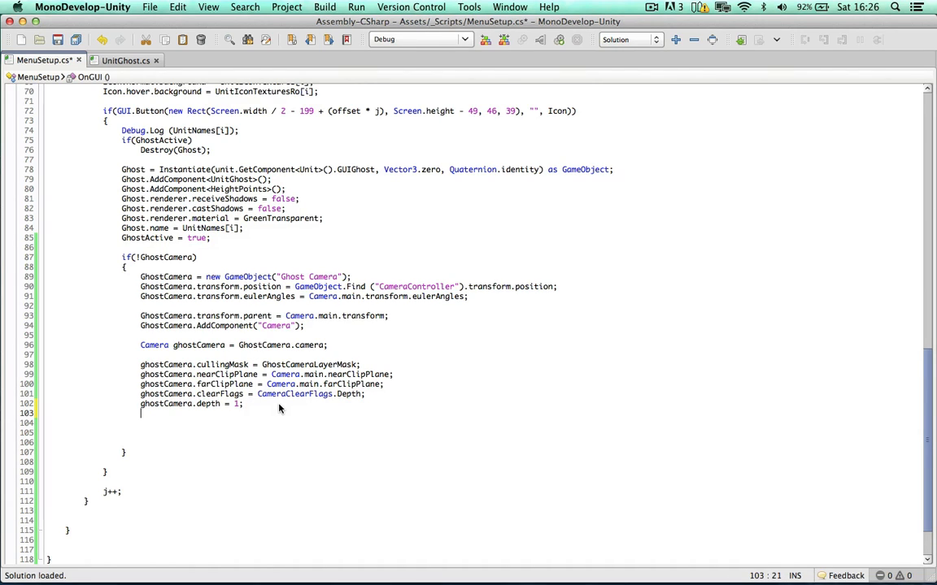
Step: Add ghostCamera rect (0,0,1,1), UsePlayerSettings rendering path, null targetTexture and HDR off
{"action": "type", "text": "ghost"}
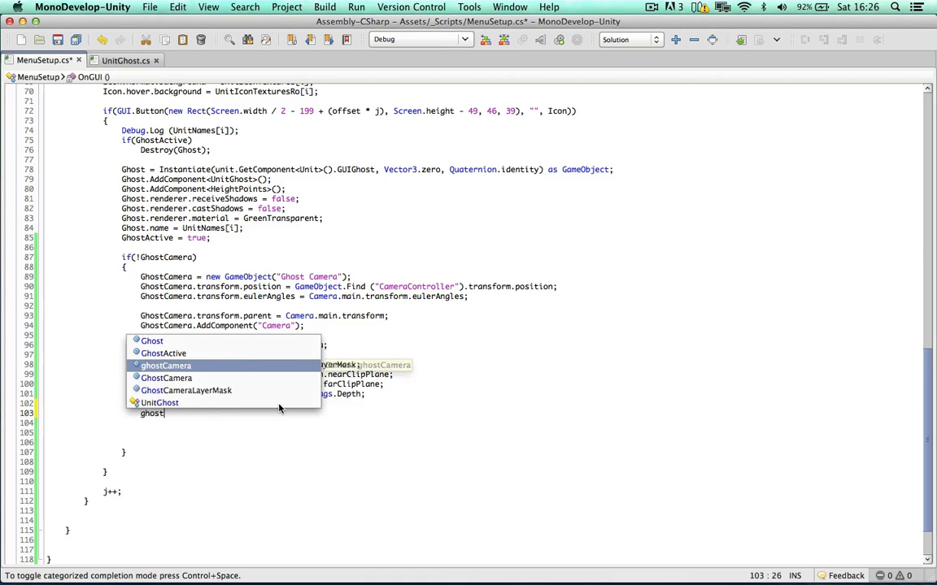
{"action": "type", "text": ".rect = new Rect(0, 0, 1, 1"}
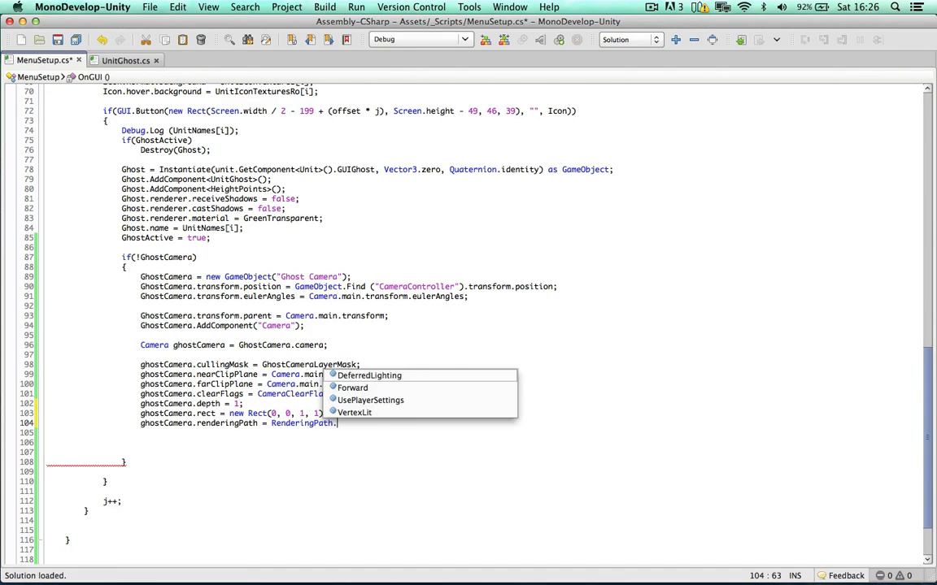
{"action": "type", "text": "Use"}
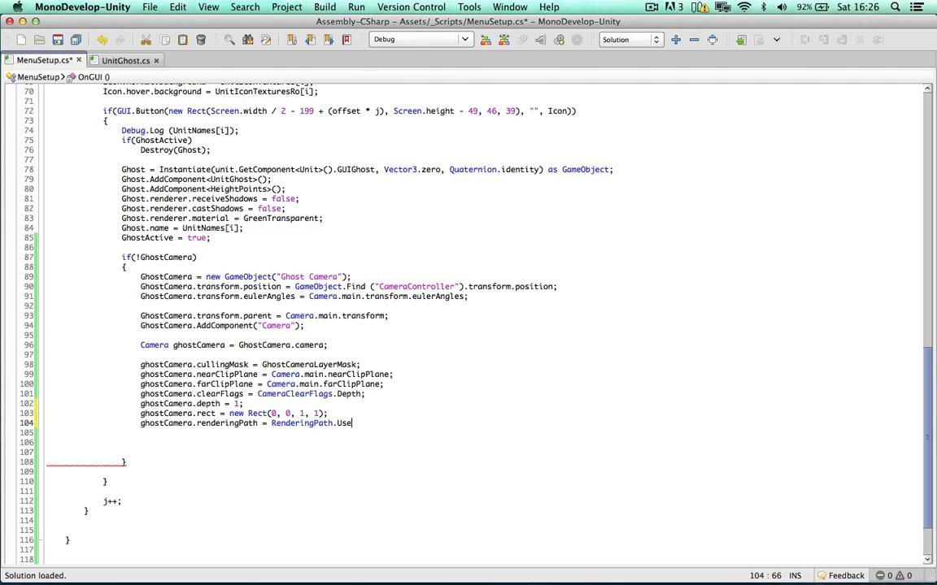
{"action": "type", "text": "PlayerSettings;"}
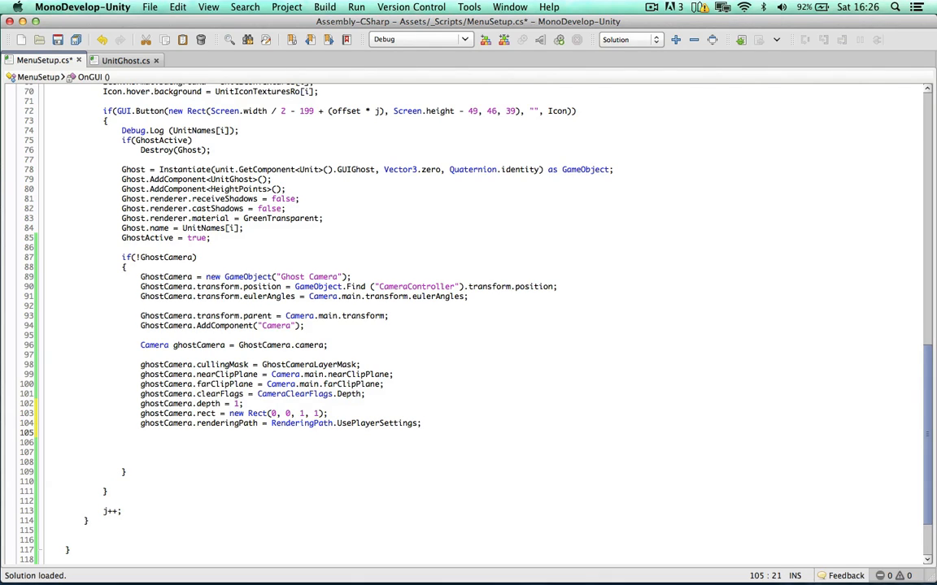
{"action": "type", "text": "ghostCamera.targetTexture = nul"}
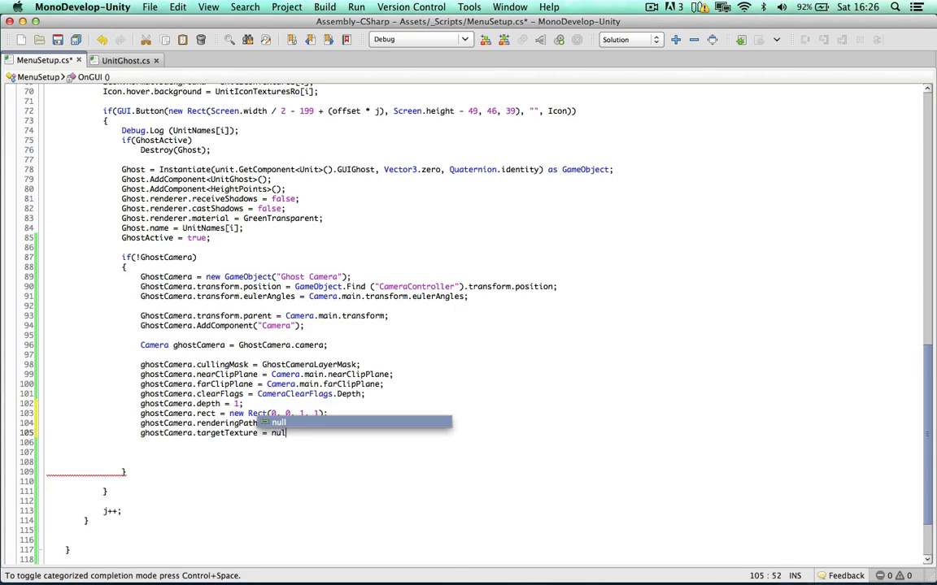
{"action": "type", "text": "ghostCamera.hdr = false;"}
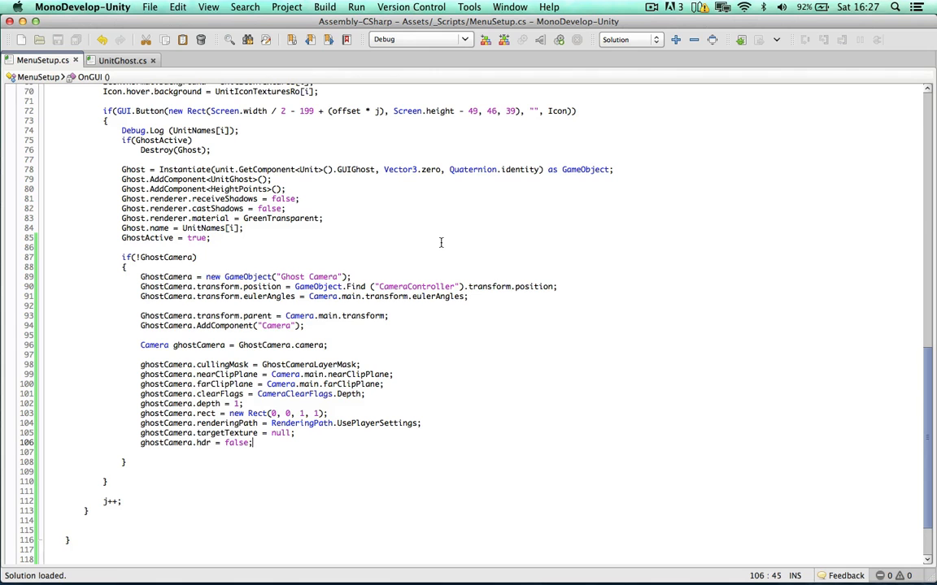
{"action": "mouse_move", "coordinate": [475, 186]}
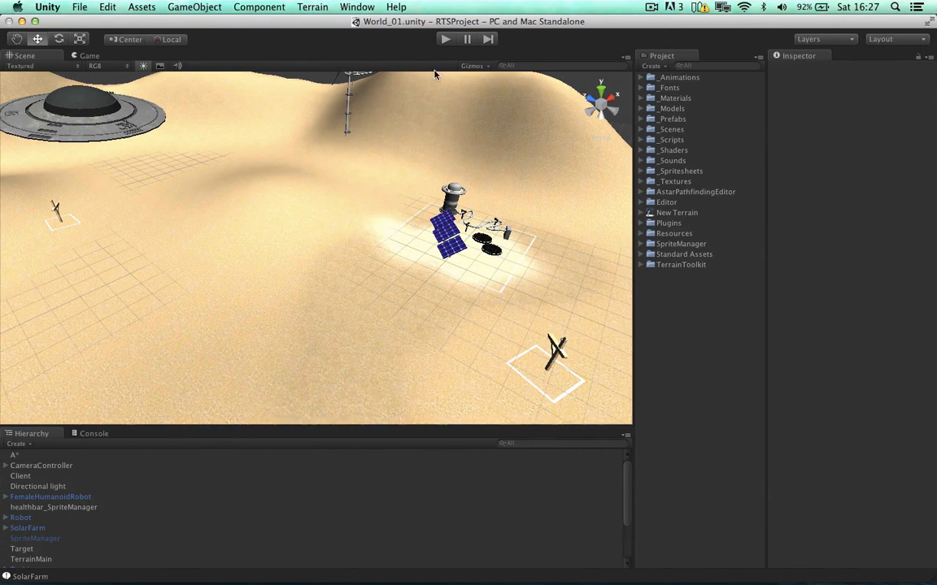
Step: Switch to the Unity editor so MenuSetup.cs recompiles, then return to MonoDevelop
{"action": "left_click", "coordinate": [445, 39]}
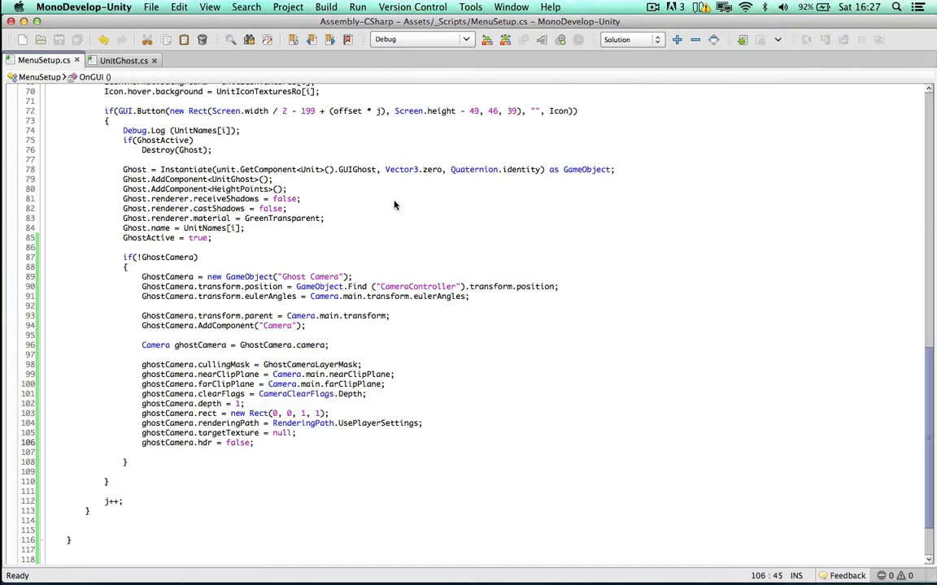
Step: In UnitGhost.cs, begin a Destroy( call below Destroy(this.gameObject) in the right-click block
{"action": "left_click", "coordinate": [123, 60]}
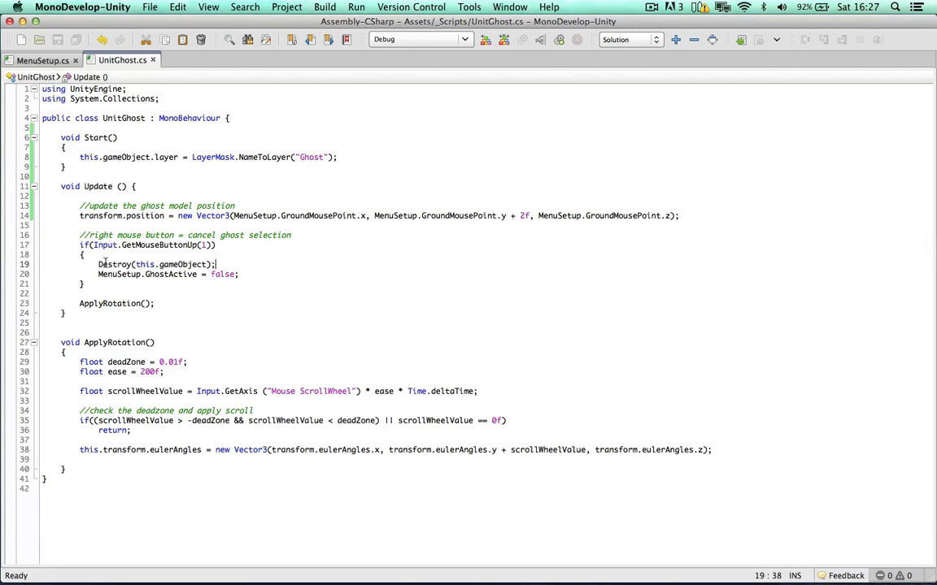
{"action": "key", "text": "Return"}
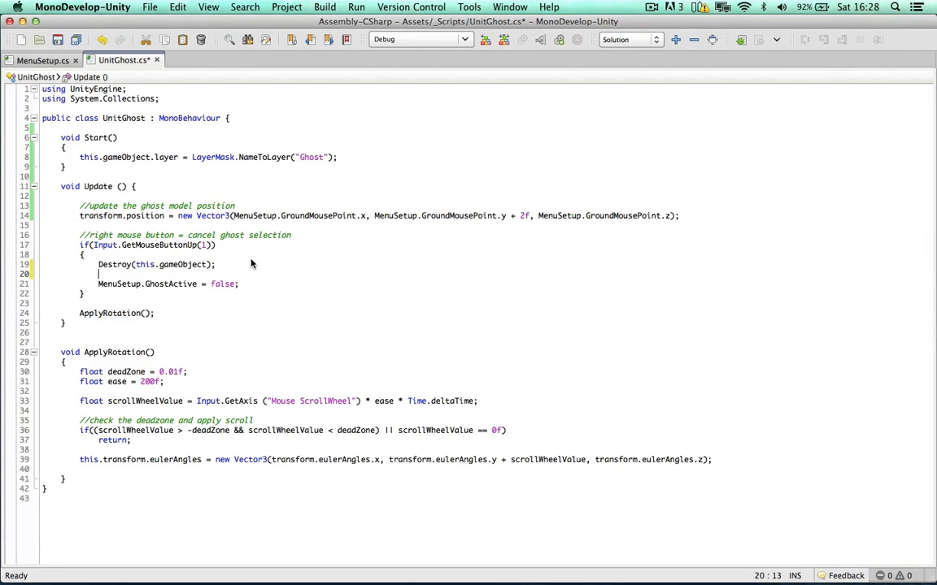
{"action": "type", "text": "Destroy("}
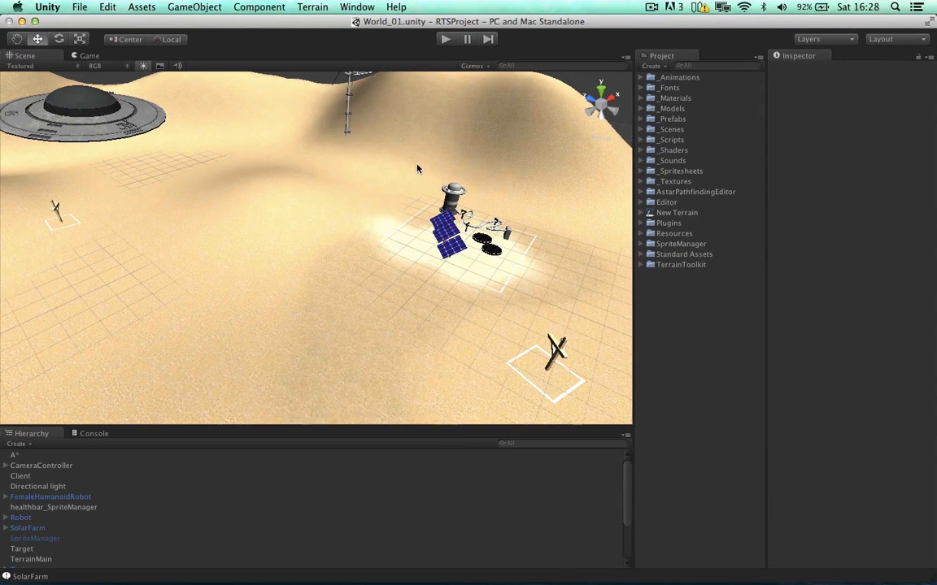
{"action": "mouse_move", "coordinate": [433, 47]}
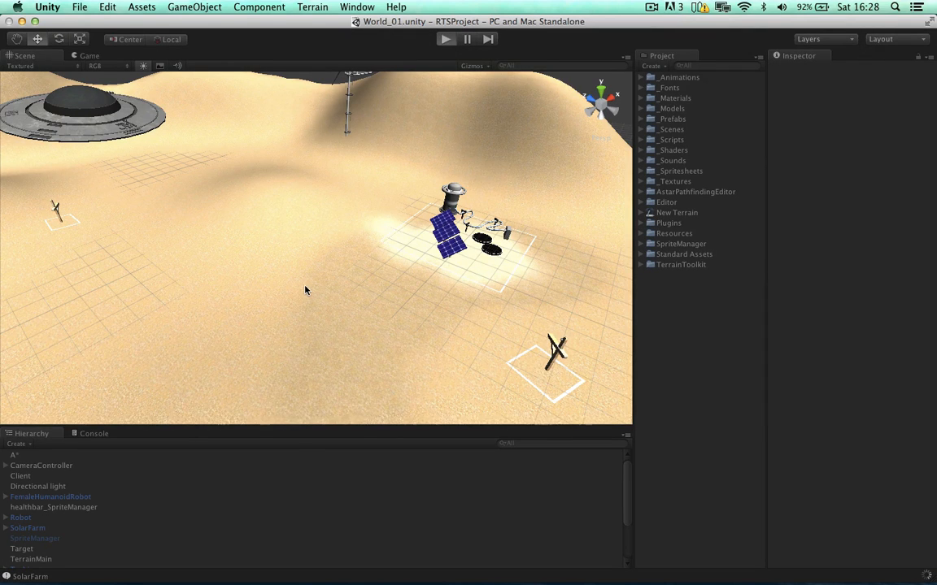
Step: Play the game and expand CameraController to reveal Ghost Camera under Main Camera
{"action": "left_click", "coordinate": [445, 38]}
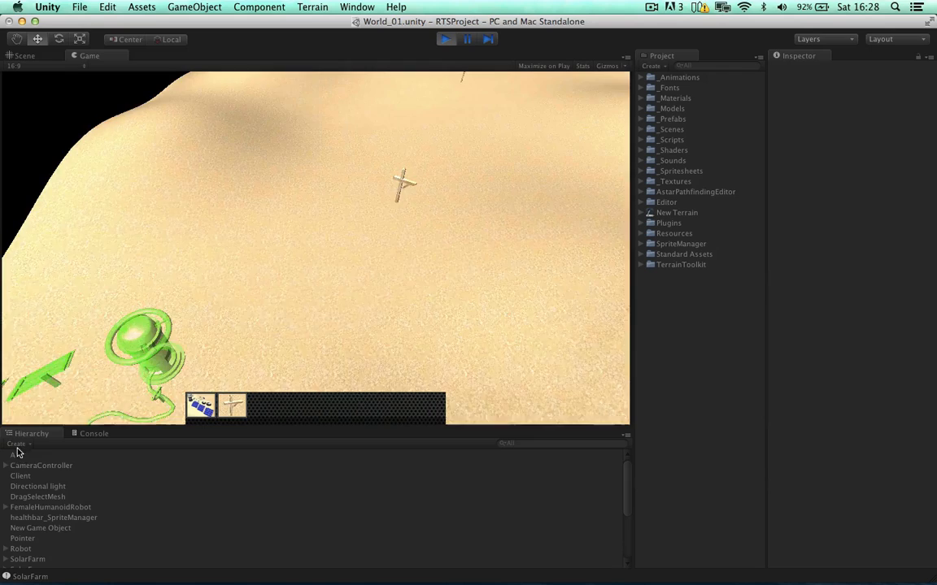
{"action": "left_click", "coordinate": [5, 465]}
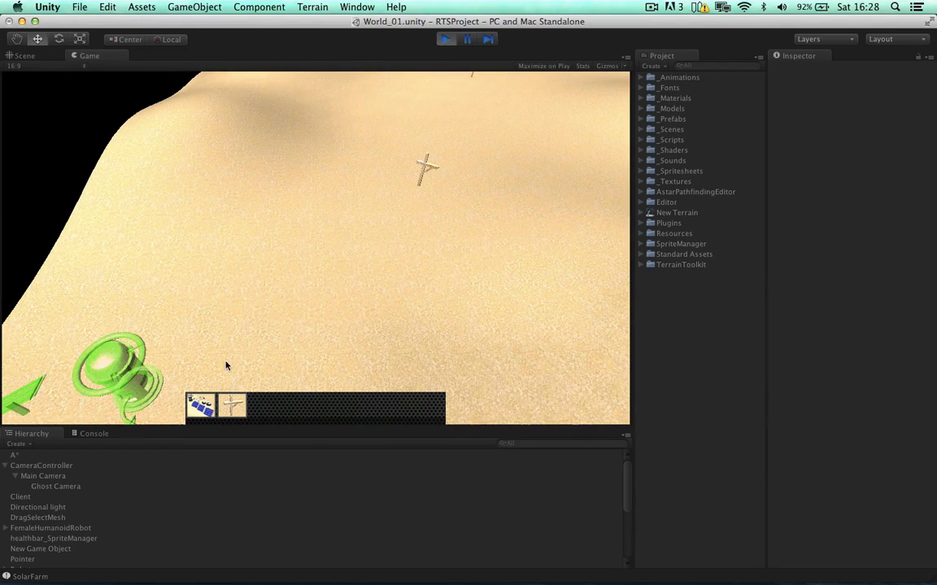